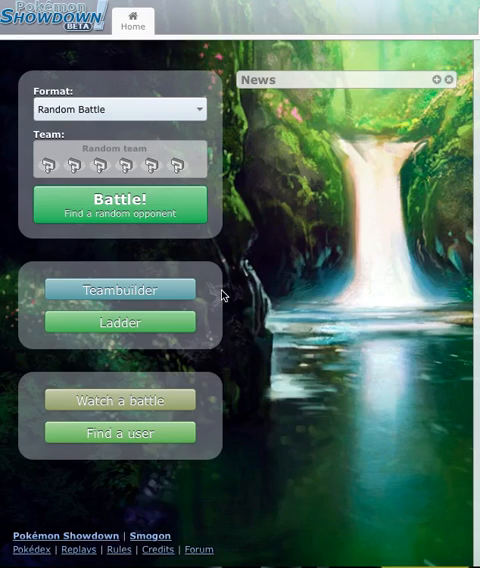
mouse_move(225, 293)
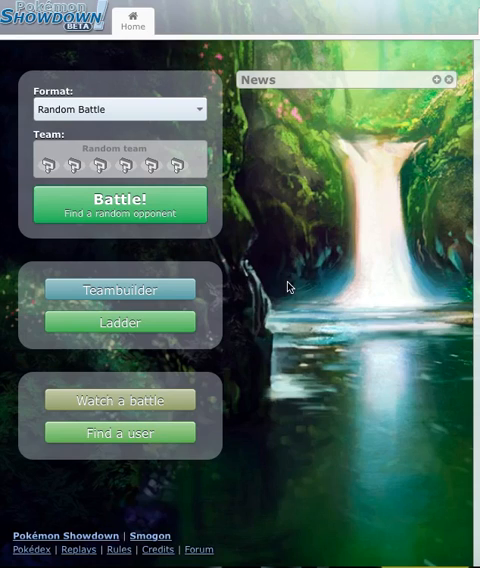
mouse_move(288, 192)
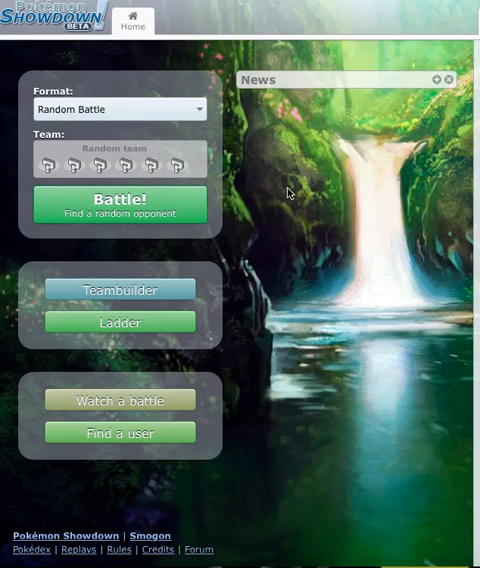
Step: Create a new team named 'Aurous EX team' with its format set to Ubers
left_click(119, 289)
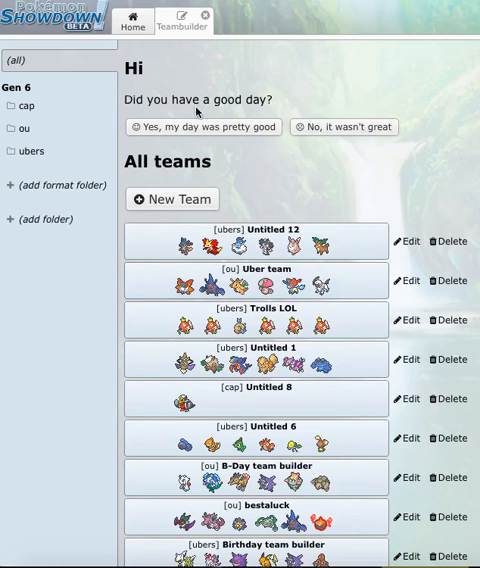
left_click(172, 199)
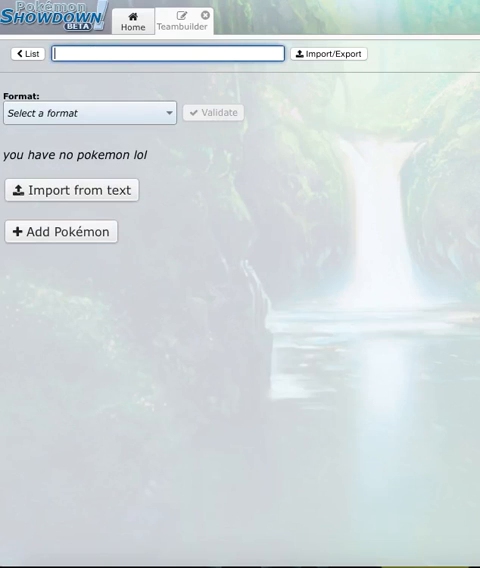
type("Aurous E")
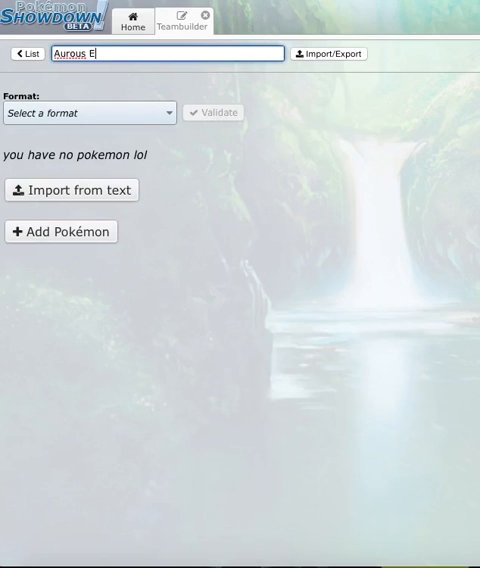
type("X tea")
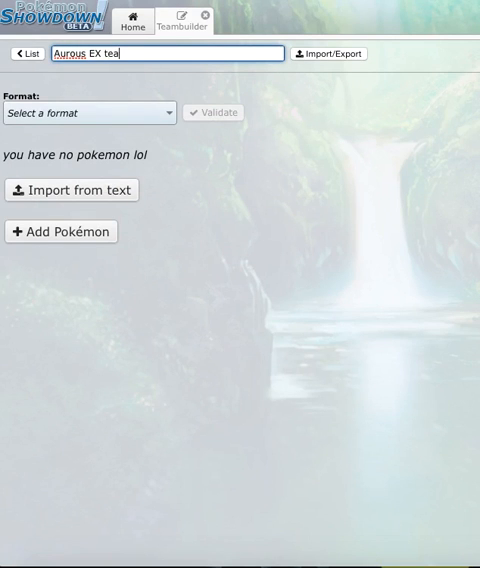
left_click(90, 112)
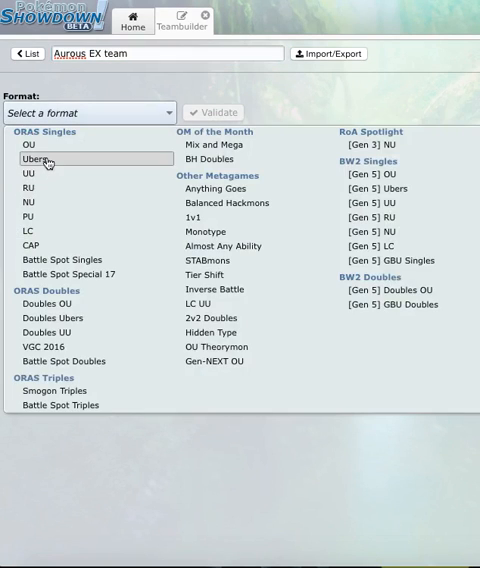
left_click(45, 159)
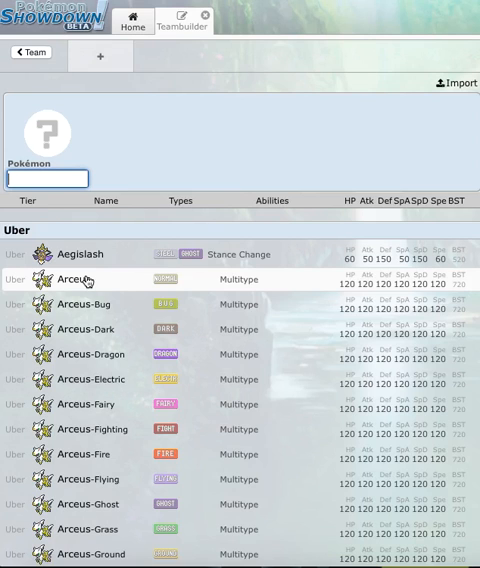
Step: Search 'sta' and add Starmie to the first team slot
type("s")
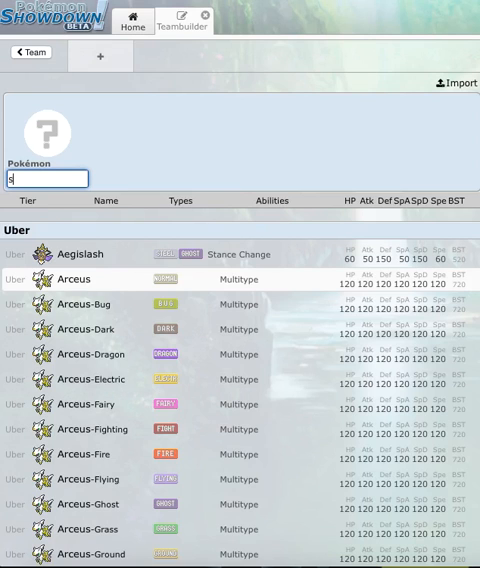
type("ta")
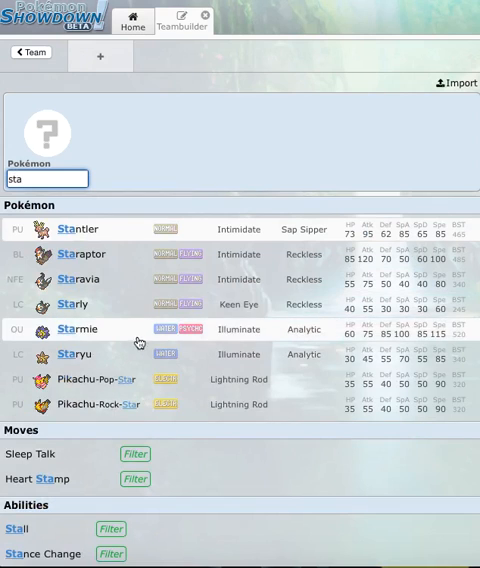
left_click(70, 329)
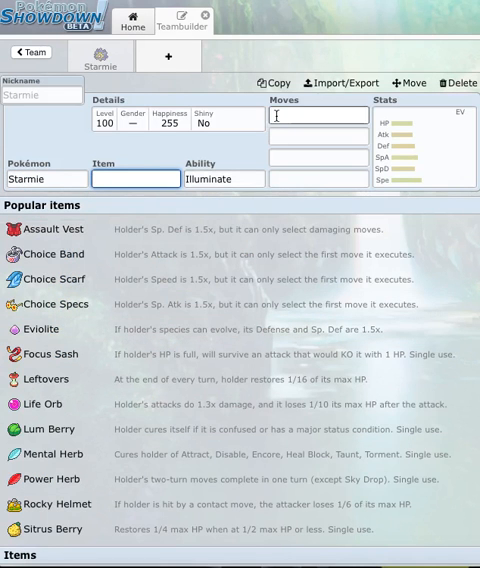
Step: Set Starmie's Shiny detail to Yes and nickname it 'Gleamy'
left_click(40, 96)
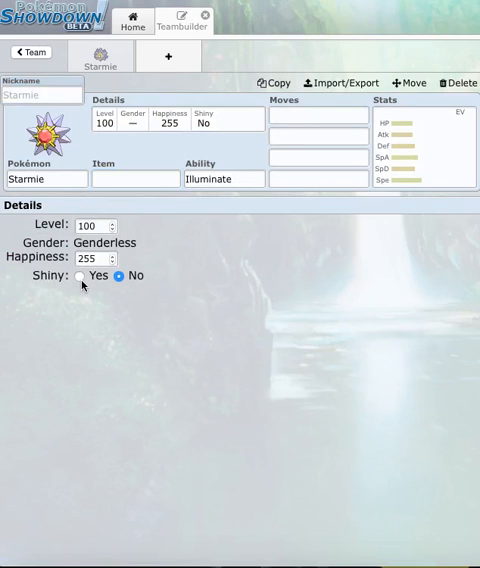
left_click(79, 275)
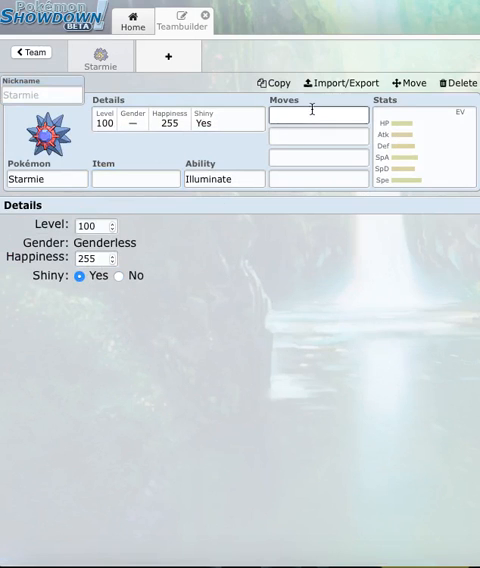
left_click(318, 117)
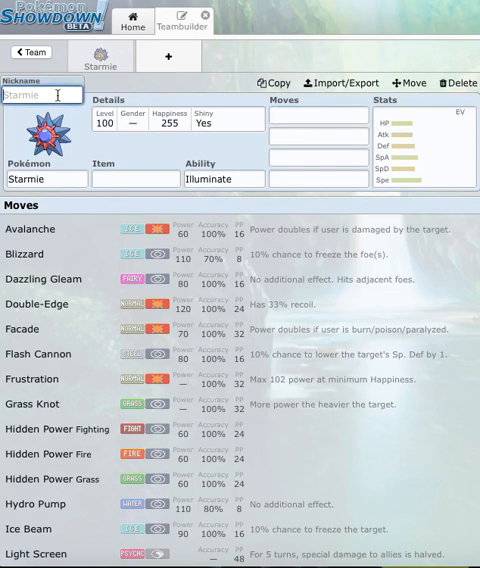
type("Gleamy")
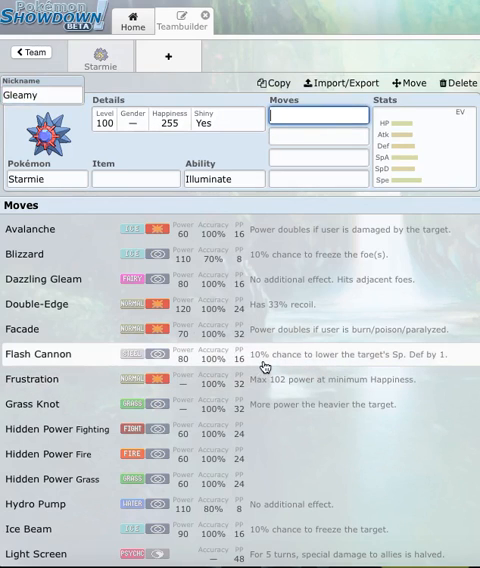
Step: Give Gleamy Flash Cannon and Dazzling Gleam, with Recover replacing Blizzard in slot two
left_click(50, 354)
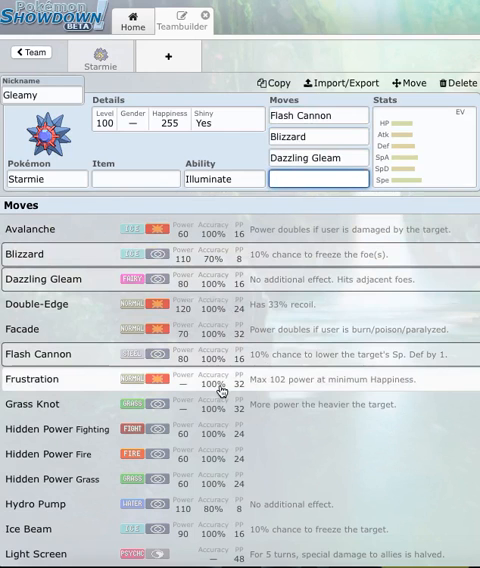
left_click(318, 180)
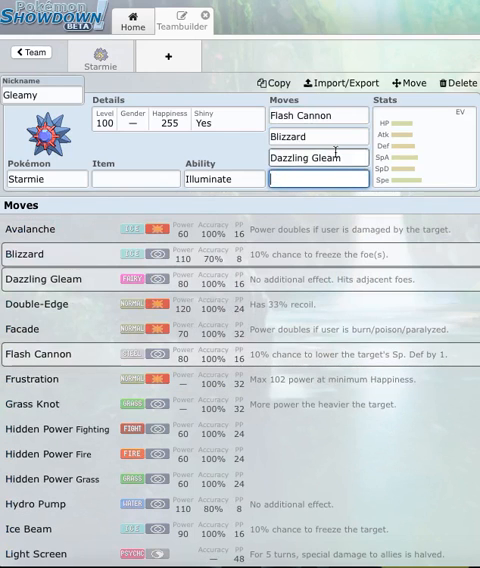
left_click(316, 137)
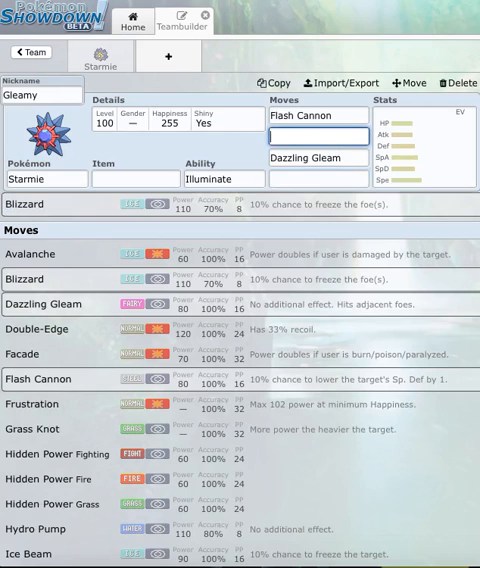
type("re")
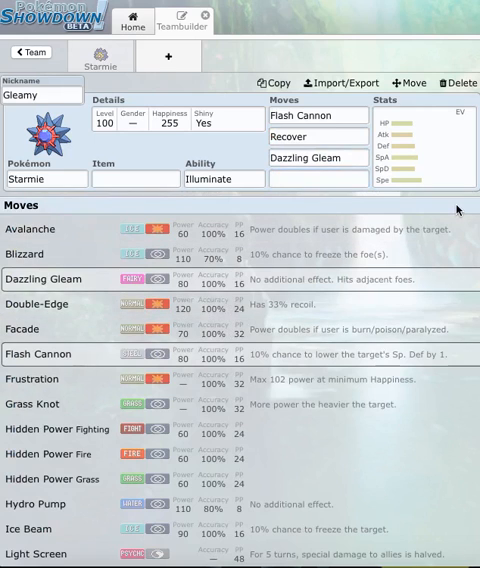
Step: Swap Flash Cannon for Surf and clear Dazzling Gleam from the third move slot
scroll("down", 3)
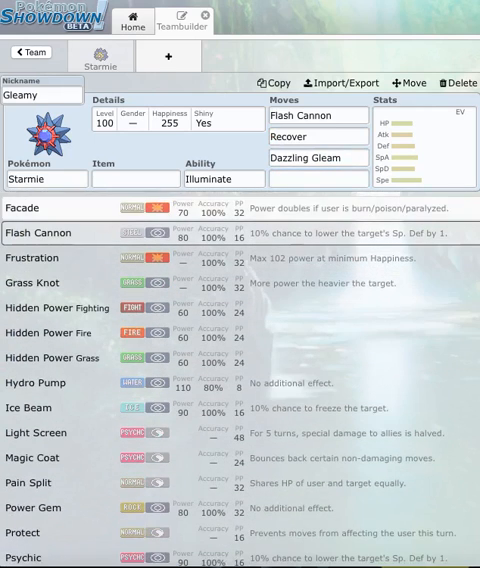
scroll("down", 3)
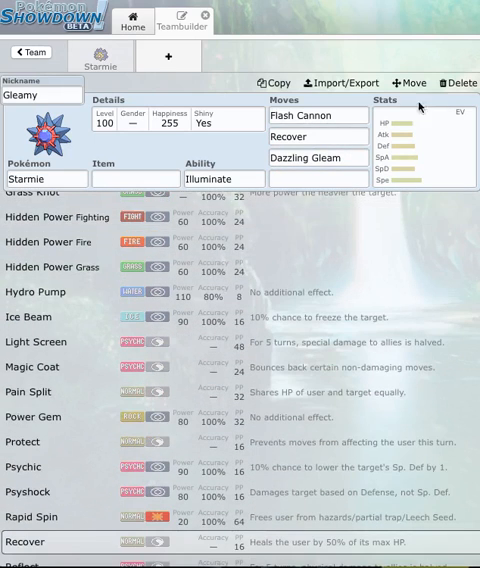
left_click(318, 124)
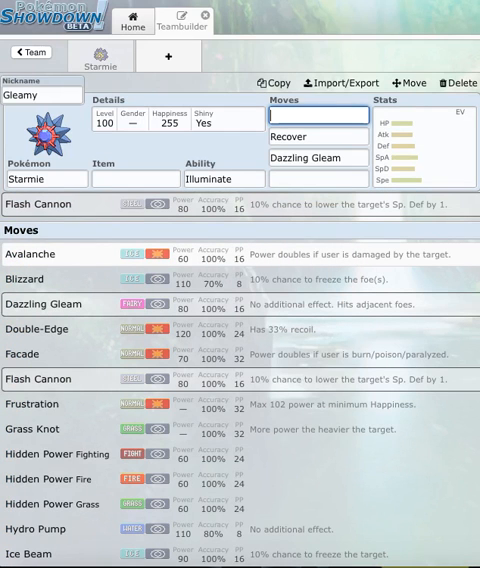
type("su")
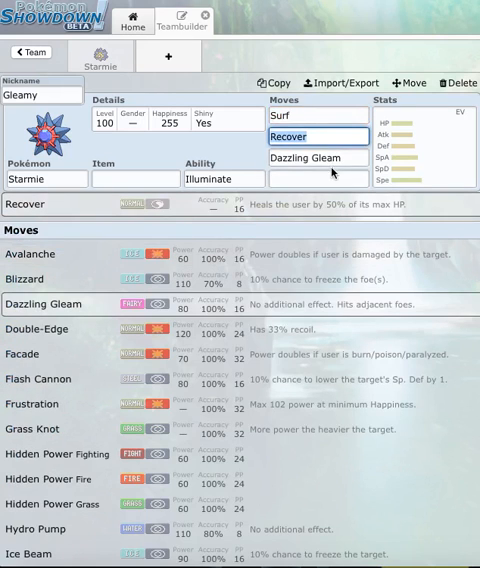
left_click(316, 116)
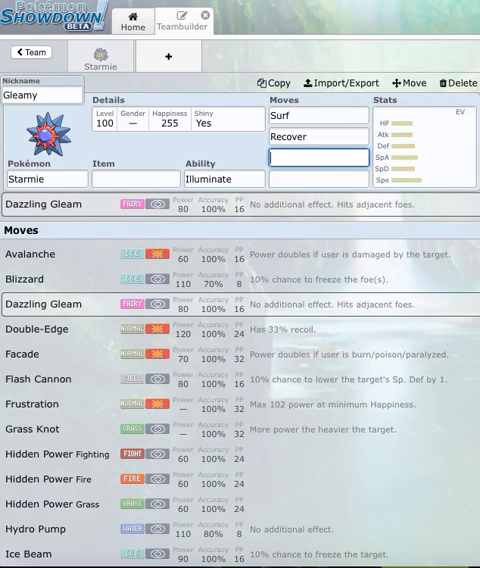
Step: Add Psyshock as Gleamy's third move and start searching the list for a fourth move
type("psh")
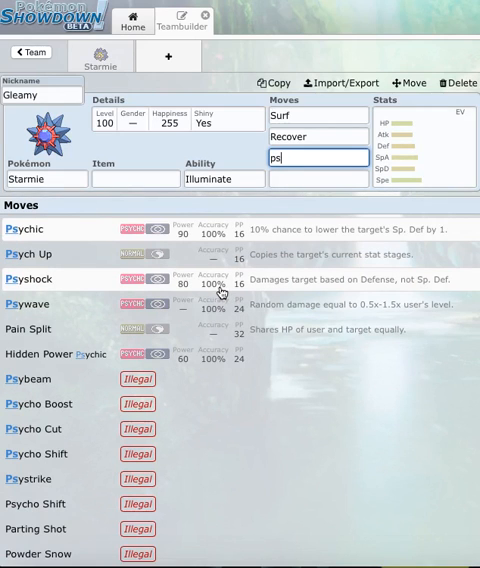
mouse_move(280, 346)
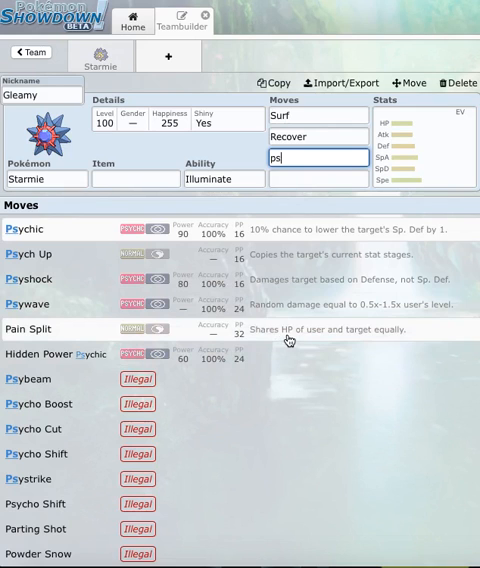
mouse_move(245, 313)
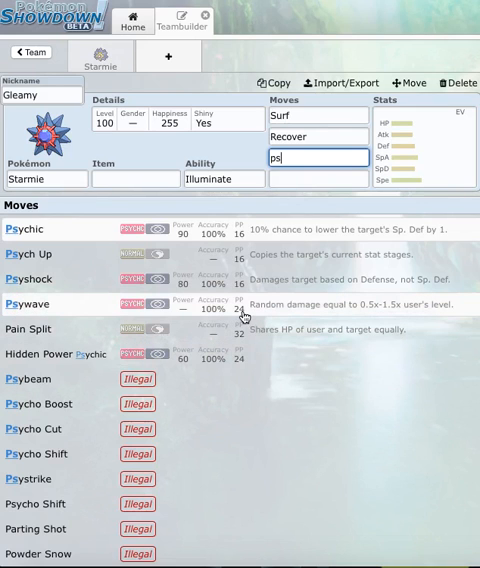
left_click(56, 279)
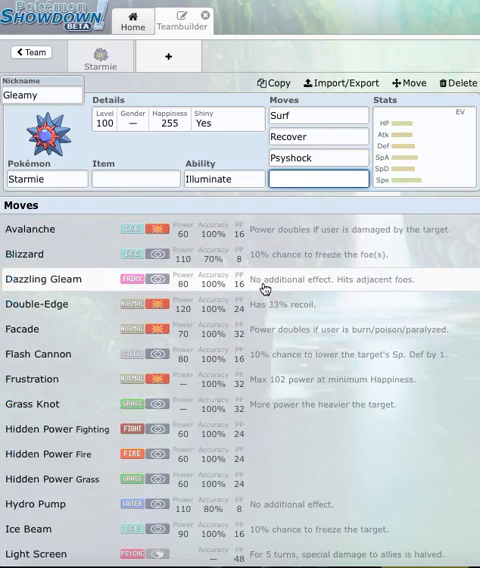
left_click(318, 179)
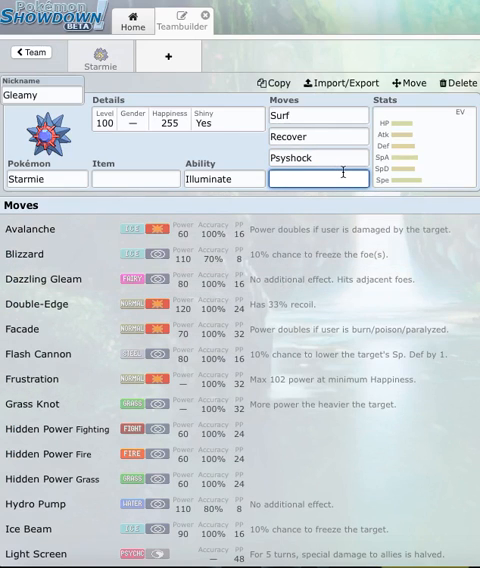
type("di")
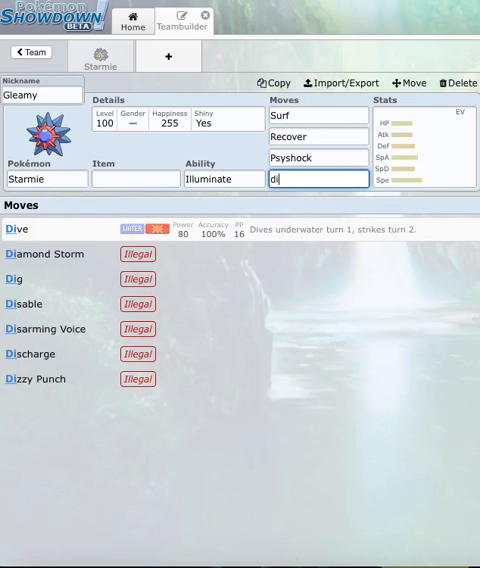
key("Backspace")
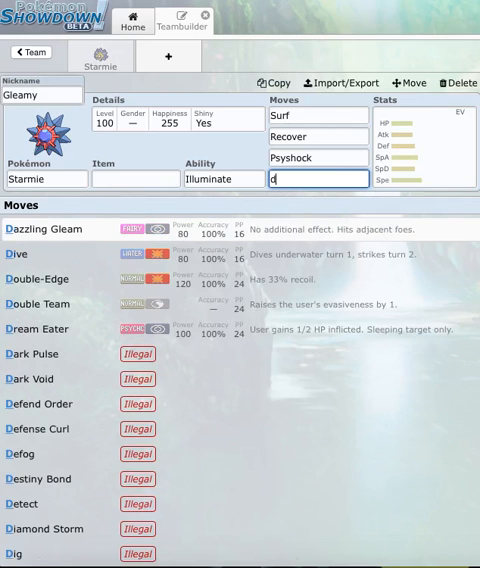
type("d")
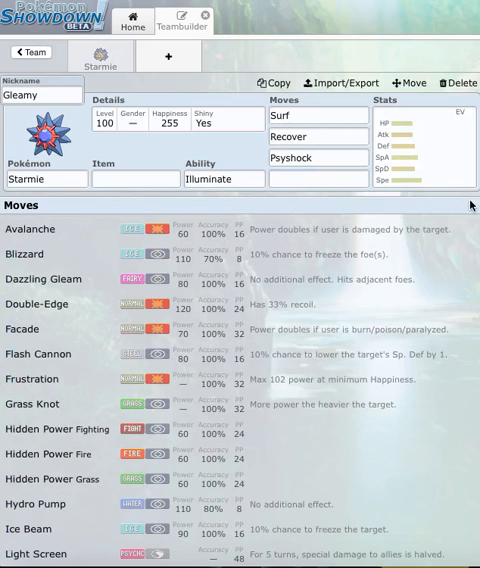
scroll("down", 3)
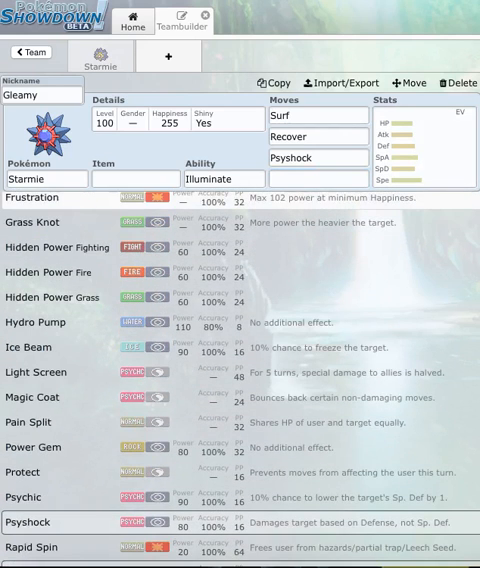
scroll("down", 3)
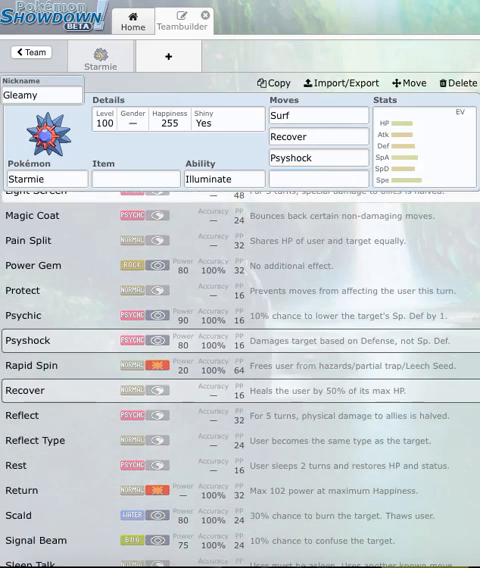
scroll("down", 3)
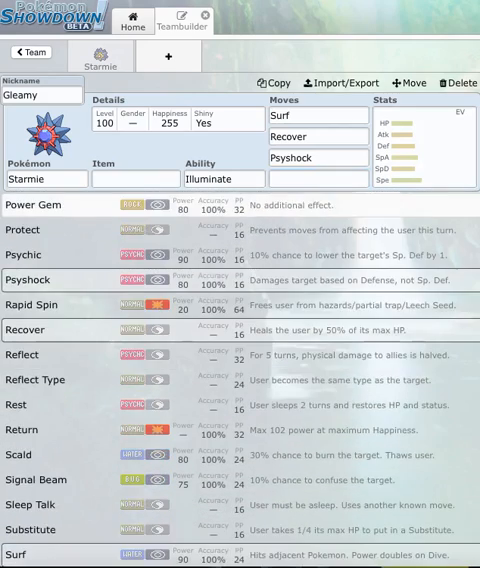
scroll("down", 3)
type("252+")
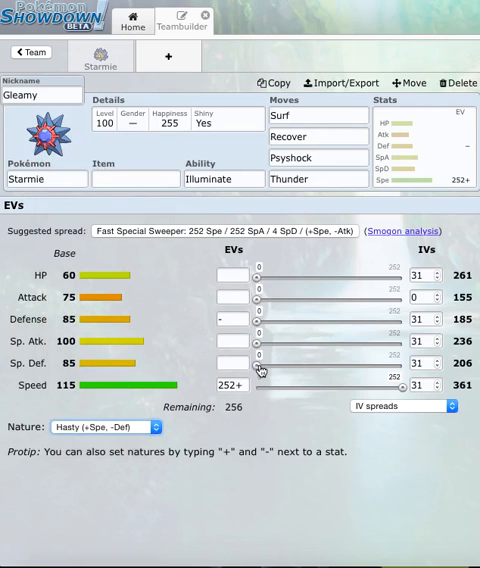
Step: Drag Gleamy's EV sliders to 148 Sp. Def and 108 Sp. Atk
left_click_drag(258, 368, 345, 368)
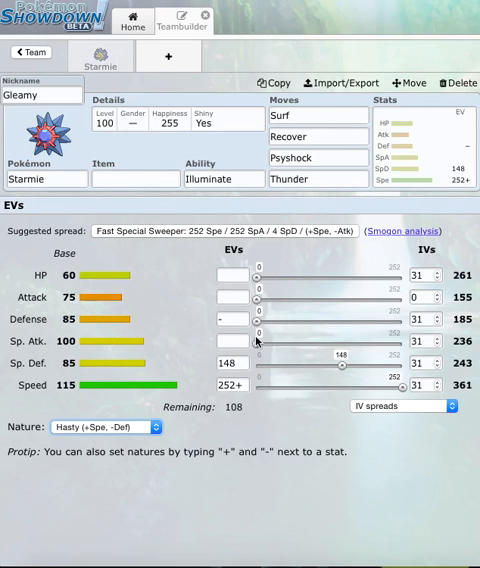
left_click_drag(258, 343, 322, 343)
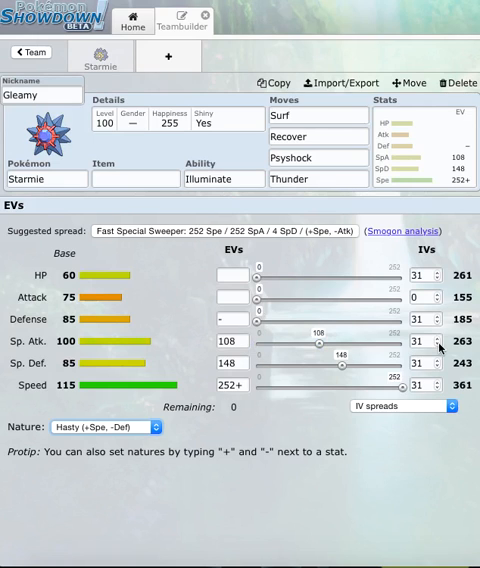
left_click(225, 179)
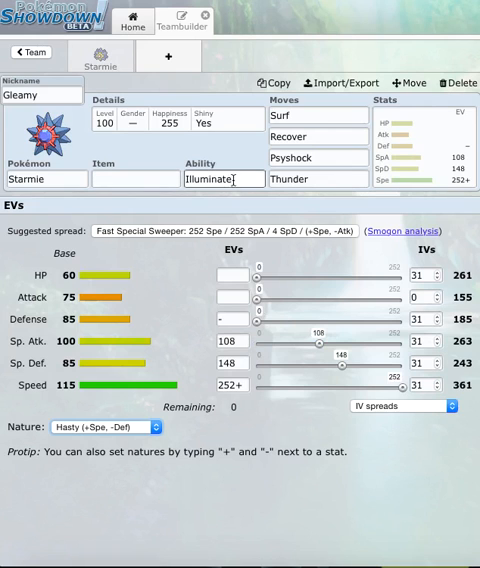
Step: Switch Gleamy's ability from Illuminate to Natural Cure
left_click(227, 179)
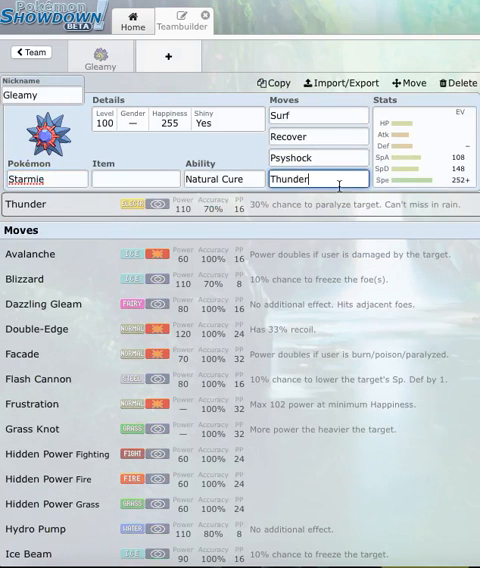
Step: Check Gleamy's Surf and Thunder moves, then open a second empty team slot
left_click(317, 116)
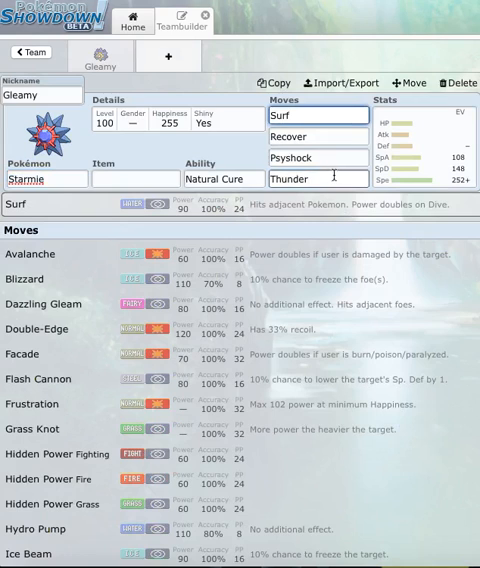
left_click(317, 179)
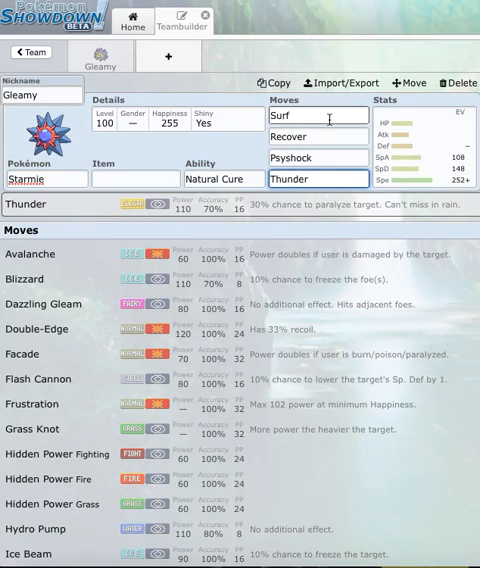
left_click(135, 179)
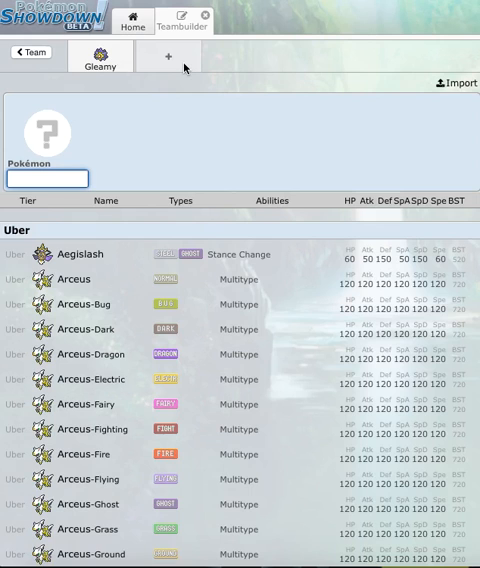
Step: Add Gengar as the second team member holding Leftovers
type("mega")
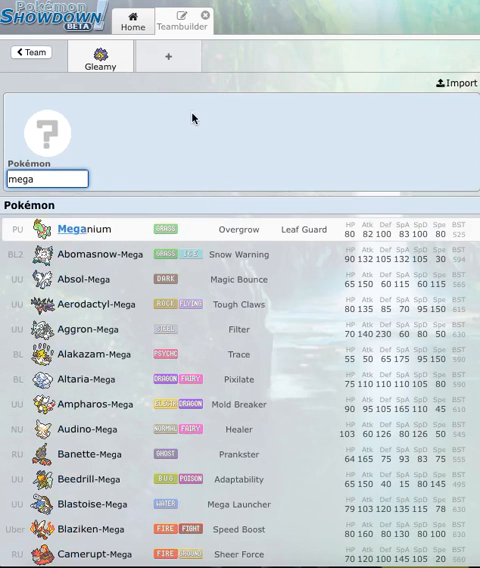
type("g")
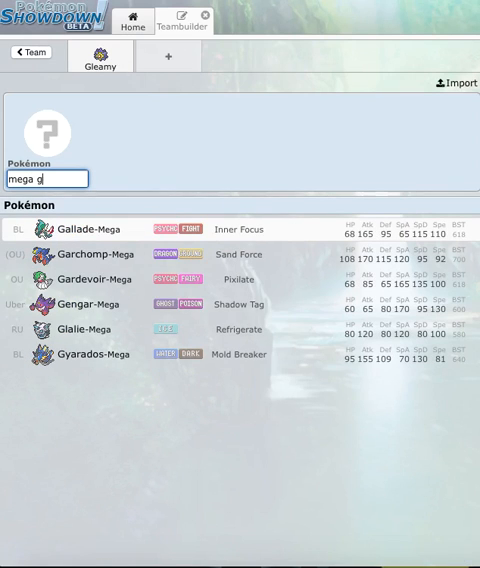
left_click(90, 305)
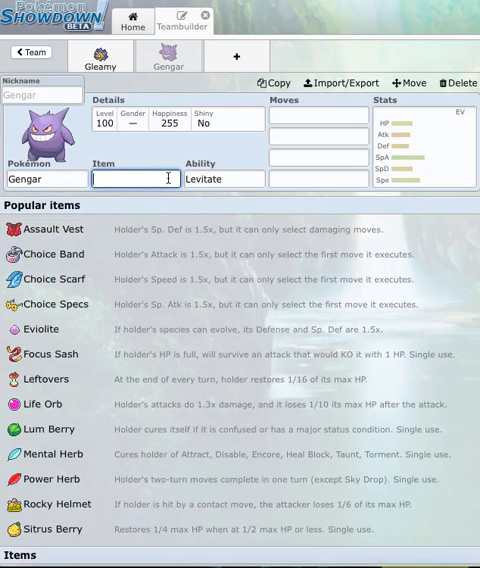
left_click(318, 115)
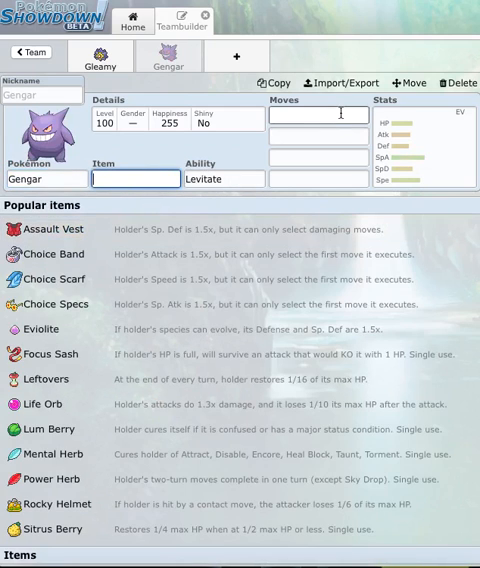
mouse_move(90, 255)
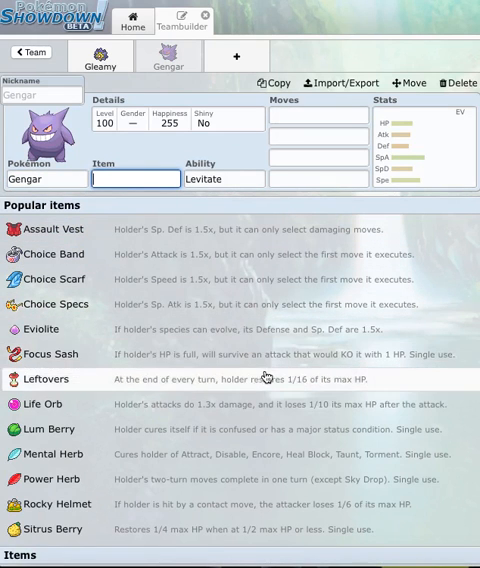
left_click(44, 379)
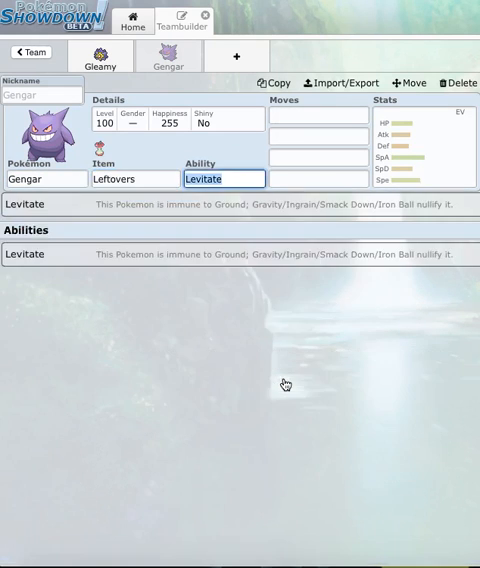
left_click(318, 116)
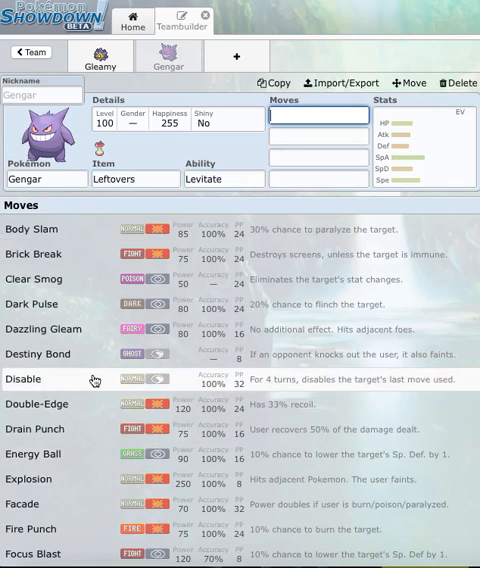
Step: Set Disable as Gengar's first move
left_click(32, 379)
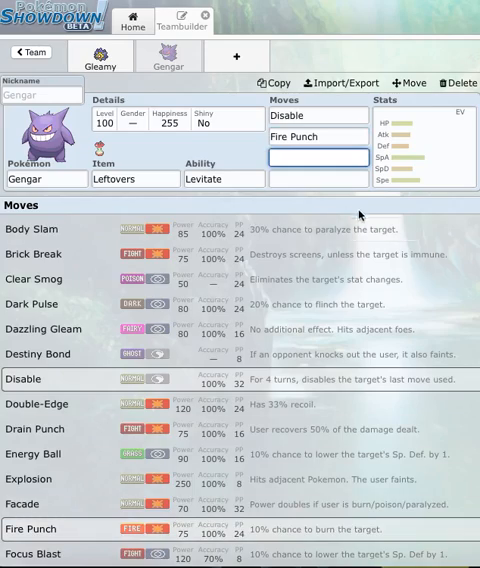
scroll("down", 3)
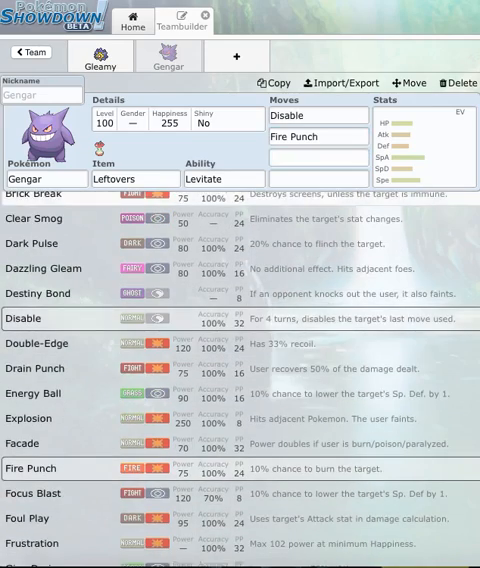
scroll("down", 3)
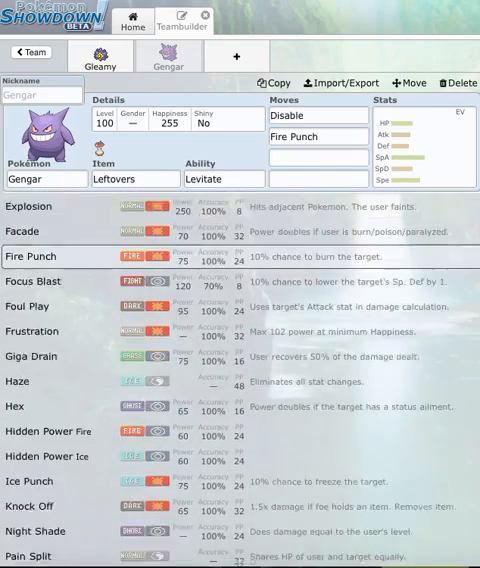
scroll("down", 3)
type("Sucker Punch")
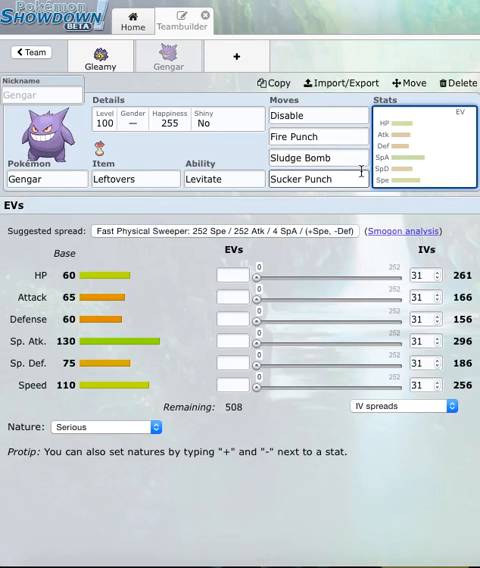
Step: Replace Gengar's fourth move Sucker Punch with Shadow Ball
left_click(317, 180)
type("S")
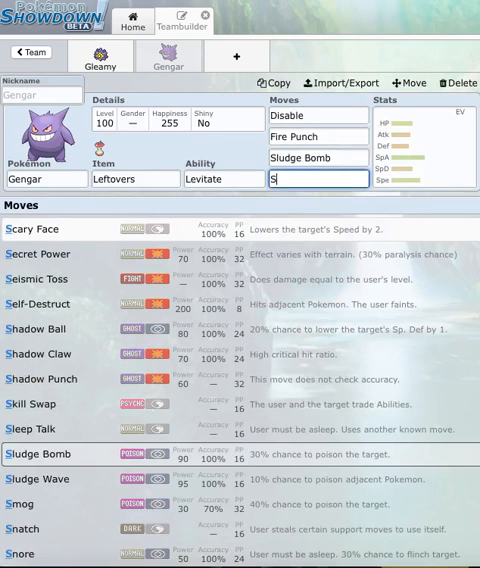
type("hadow")
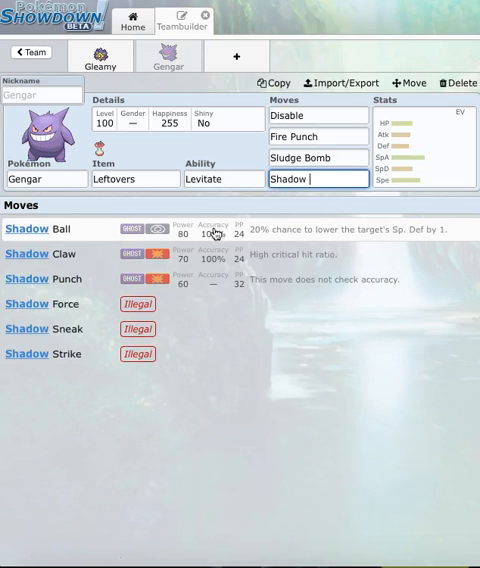
left_click(42, 228)
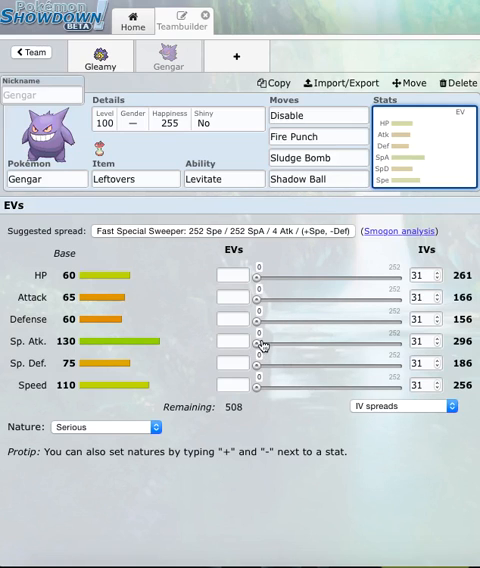
Step: Make Gengar Timid with 252 Sp. Atk, 168 Speed and 88 Sp. Def EVs
left_click_drag(262, 342, 298, 342)
type("252")
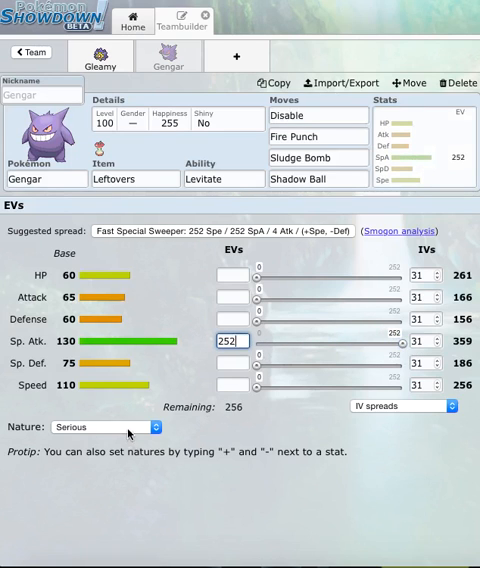
left_click(103, 426)
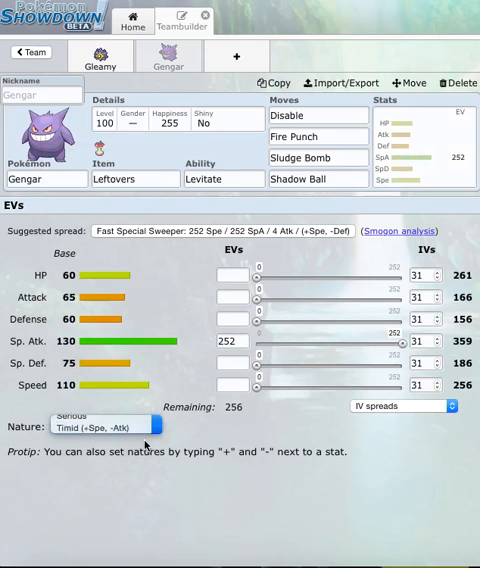
left_click(97, 426)
type("252+")
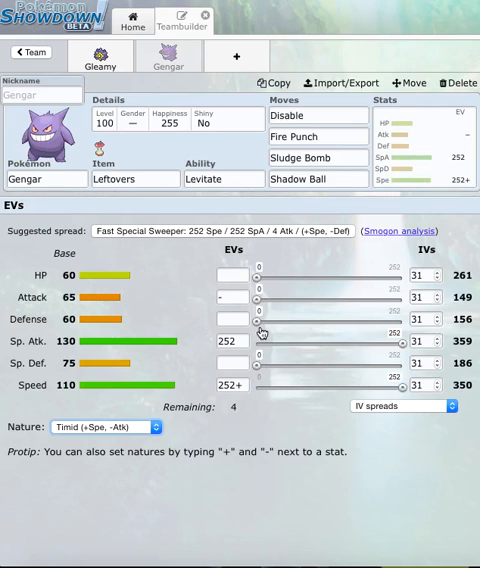
mouse_move(405, 385)
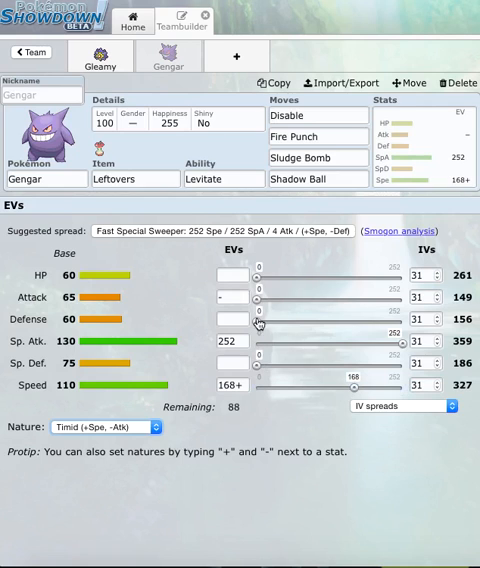
left_click_drag(246, 322, 307, 322)
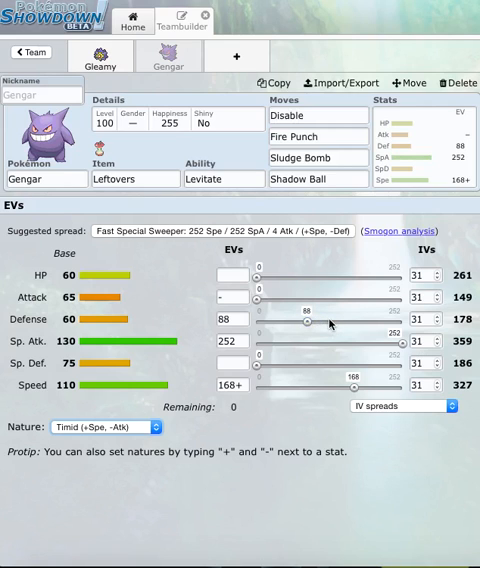
mouse_move(313, 327)
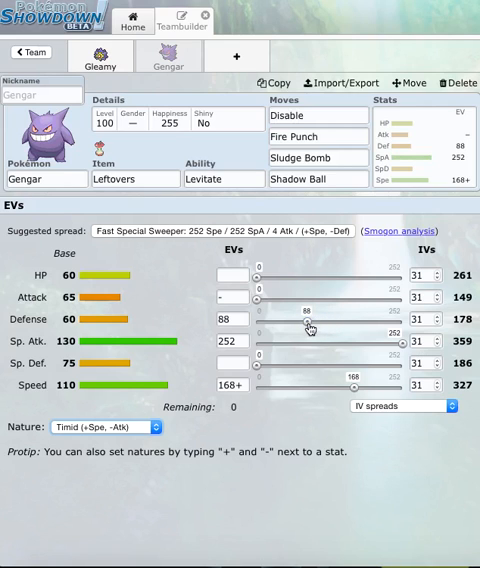
mouse_move(281, 377)
type("88")
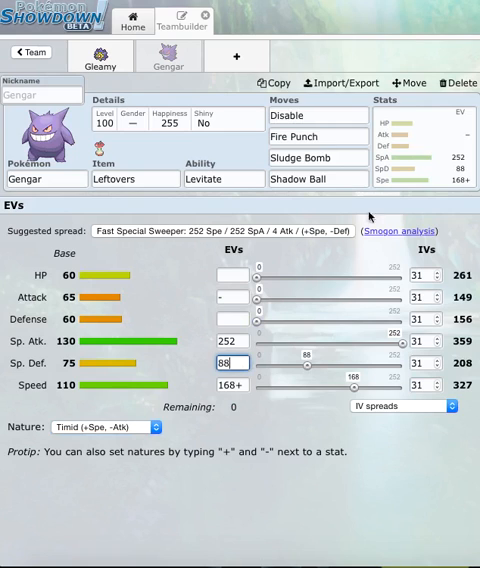
left_click(40, 93)
type("Na")
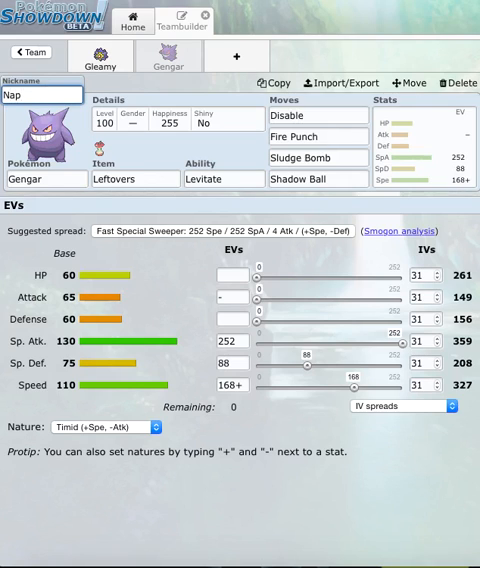
Step: Finish nicknaming Gengar 'Nappy' and add a third team slot
type("p")
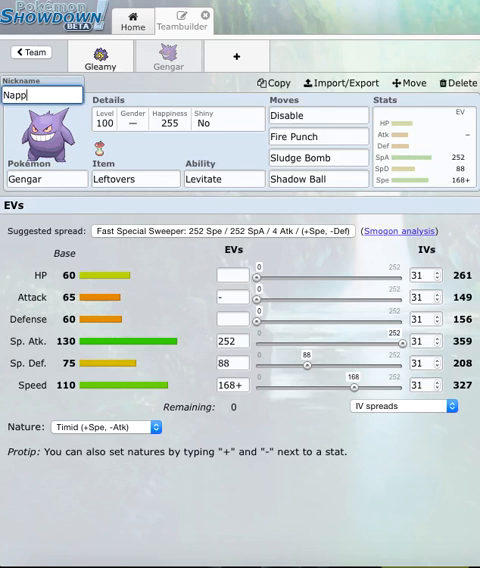
type("y")
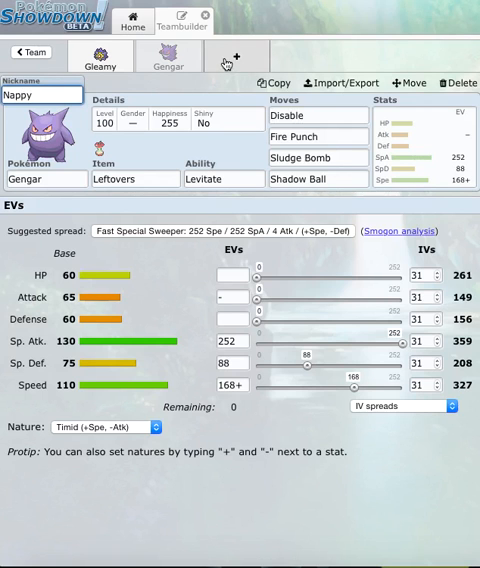
left_click(235, 56)
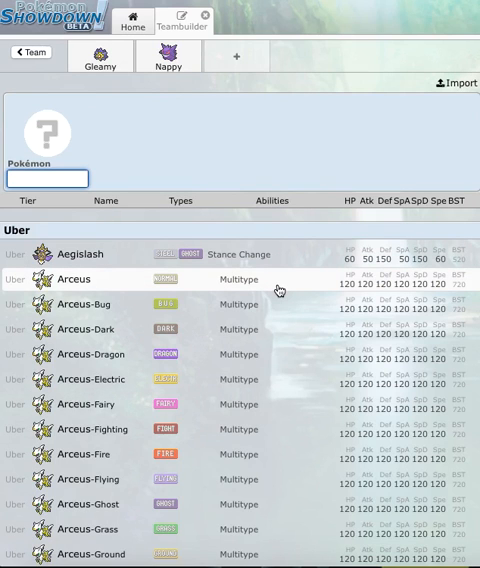
Step: Add Manectric-Mega to the new slot and make it shiny
type("mega")
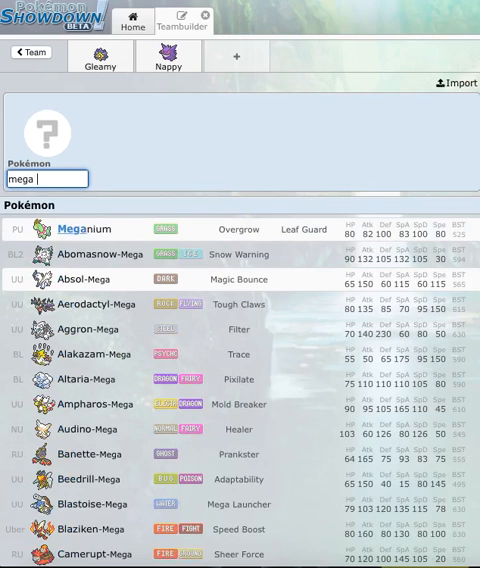
type("m")
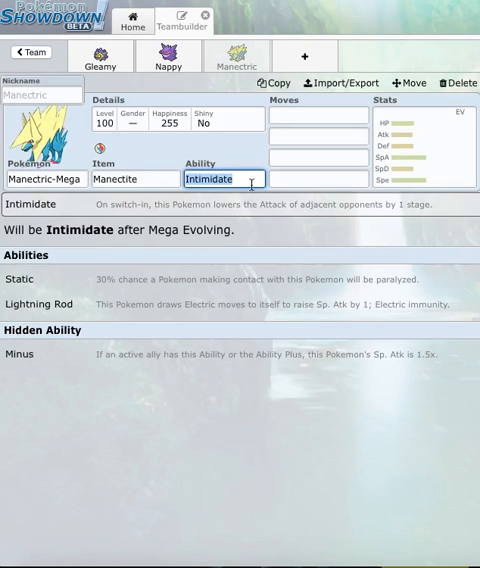
left_click(170, 120)
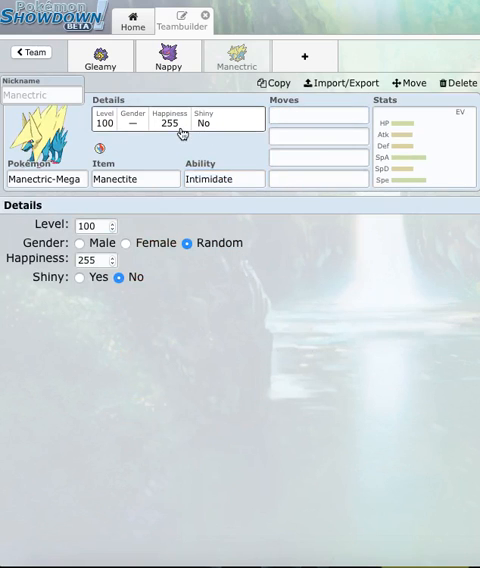
left_click(79, 277)
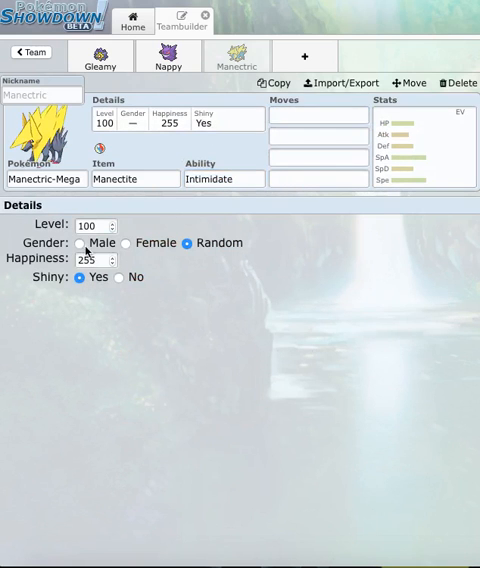
Step: Set Nappy's gender to male
left_click(169, 55)
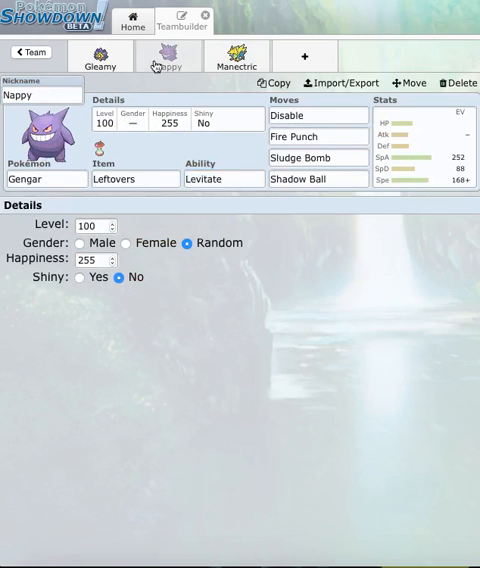
left_click(80, 243)
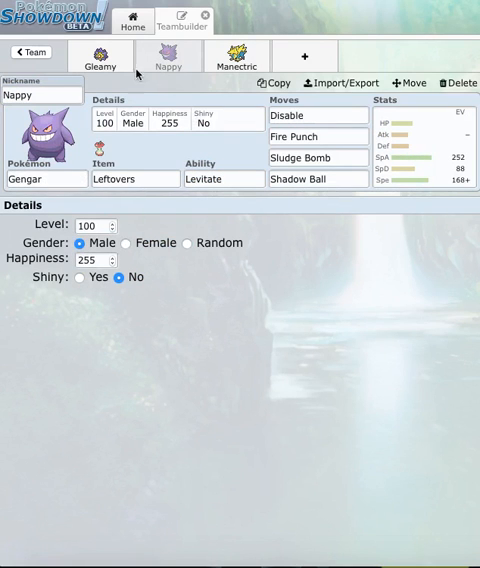
left_click(237, 56)
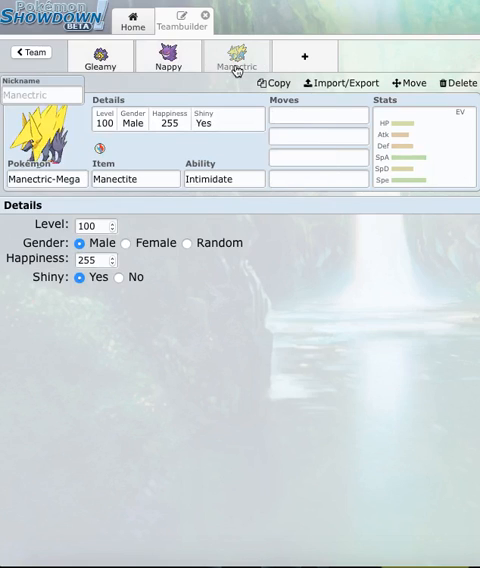
Step: Nickname the Manectric 'the flash'
left_click(40, 93)
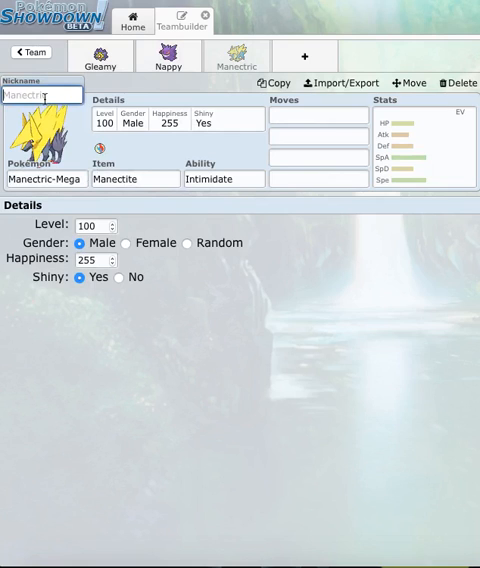
type("the f")
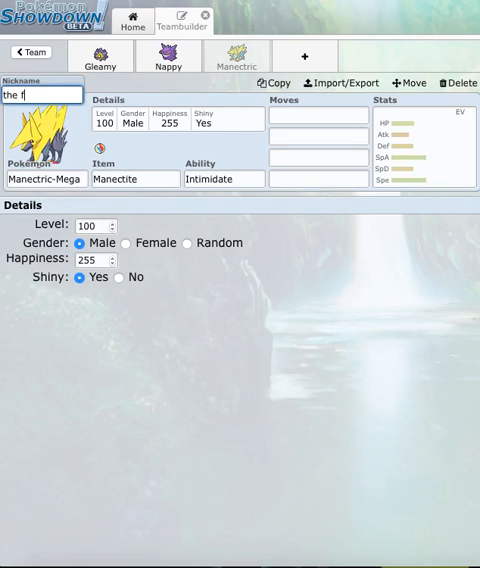
type("lash")
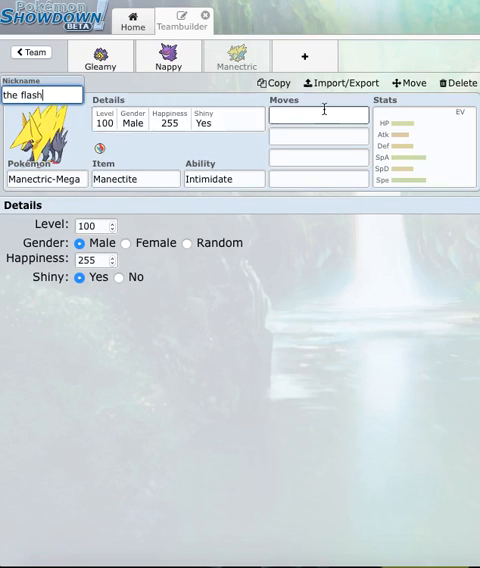
left_click(318, 113)
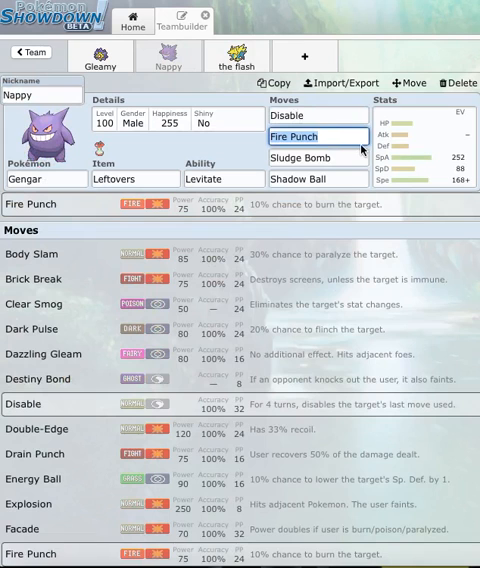
Step: Swap Nappy's Fire Punch for Knock Off as its second move
left_click(317, 136)
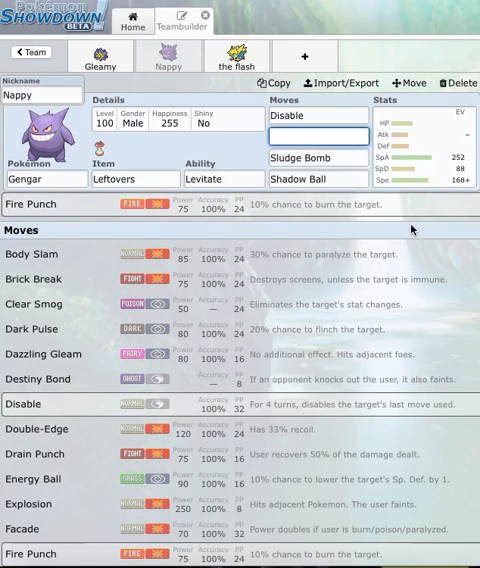
scroll("down", 3)
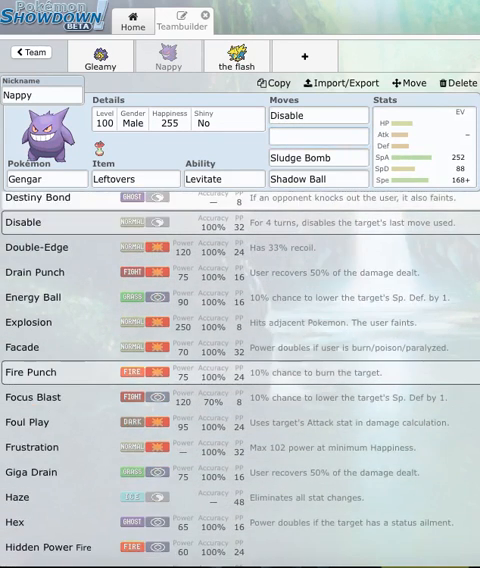
scroll("down", 3)
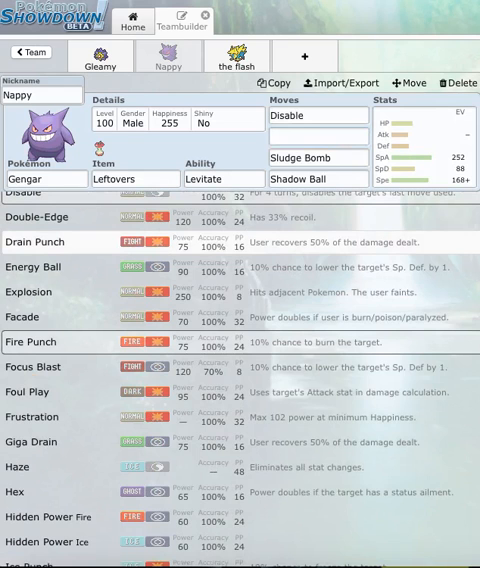
scroll("down", 3)
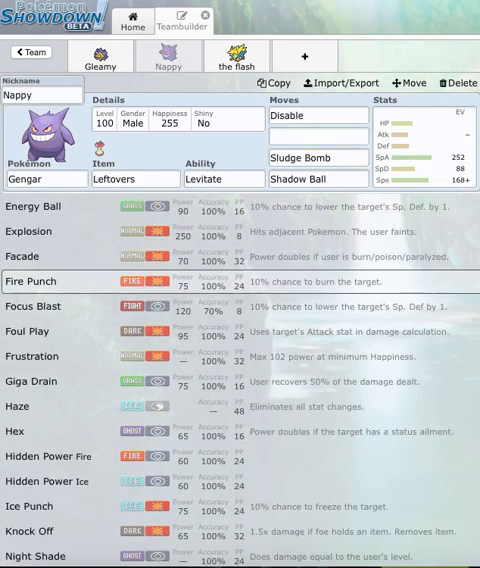
scroll("down", 3)
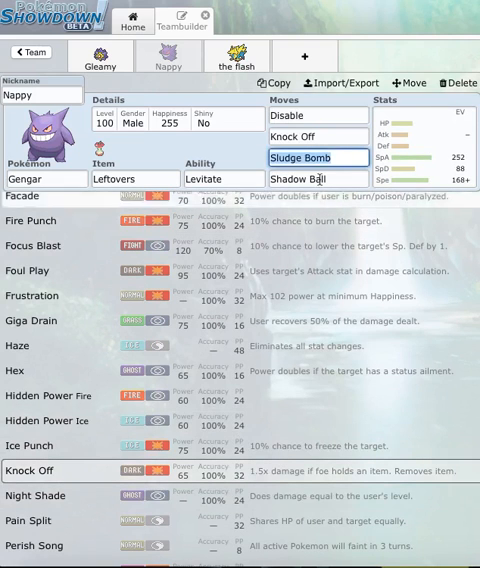
left_click(236, 56)
type("t")
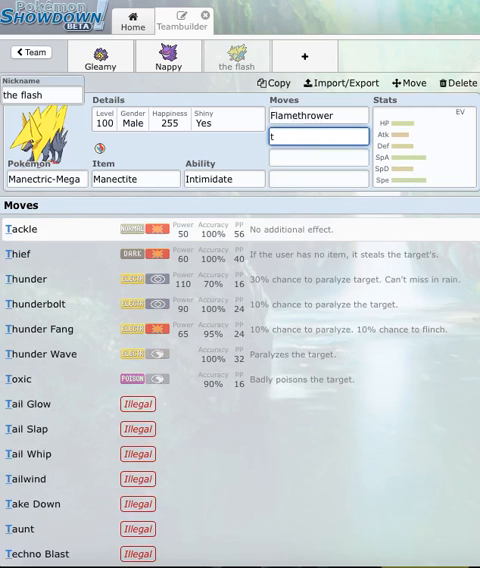
Step: Enter Thunderbolt for the flash and replace Gleamy's Thunder with Thunderbolt
type("Thunderbolt")
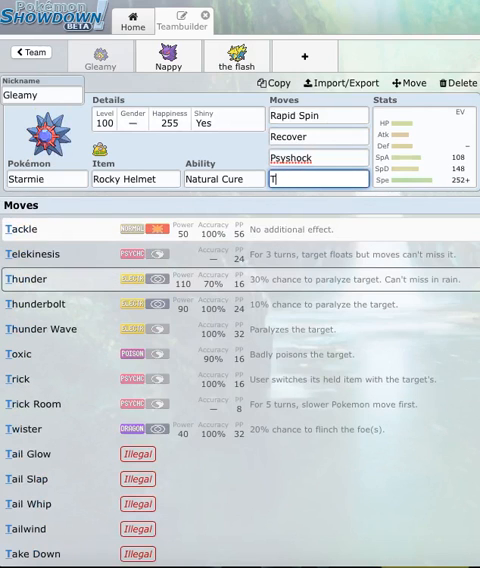
type("T")
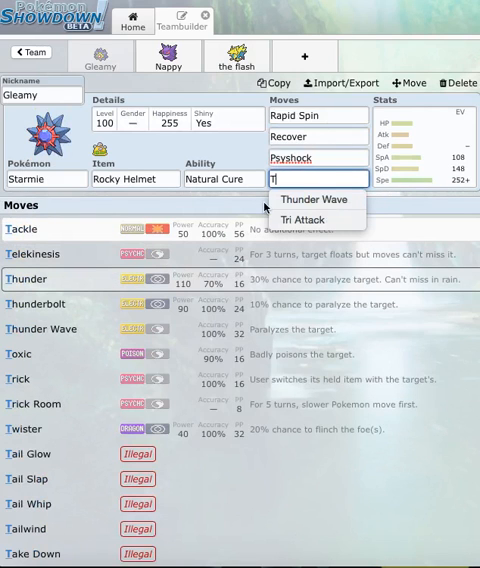
type("hun")
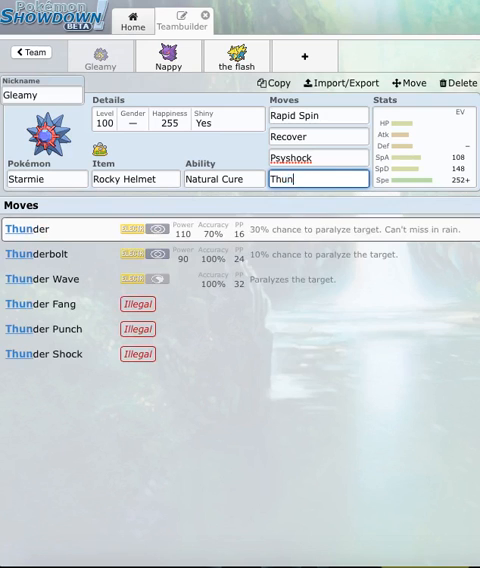
left_click(53, 254)
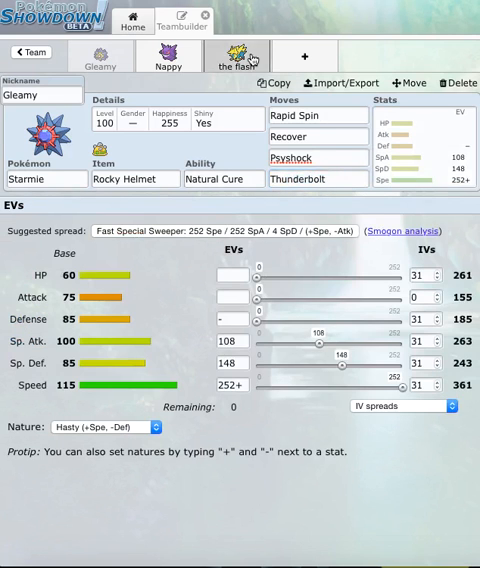
left_click(234, 55)
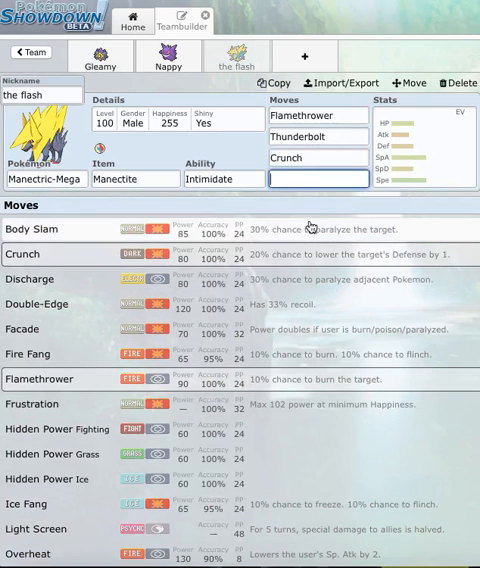
Step: Choose Roar from the move list for the flash's fourth slot
scroll("down", 3)
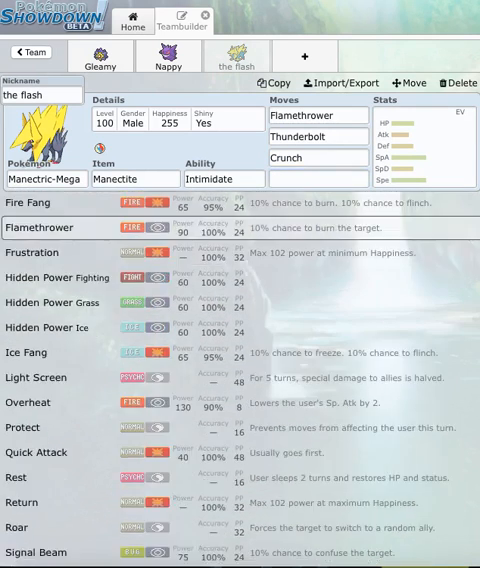
scroll("down", 3)
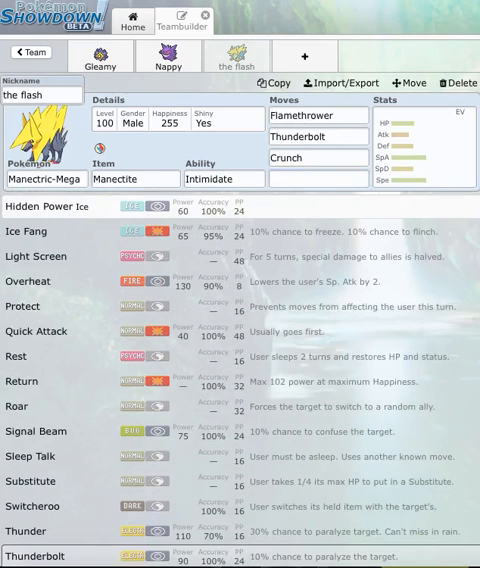
scroll("down", 3)
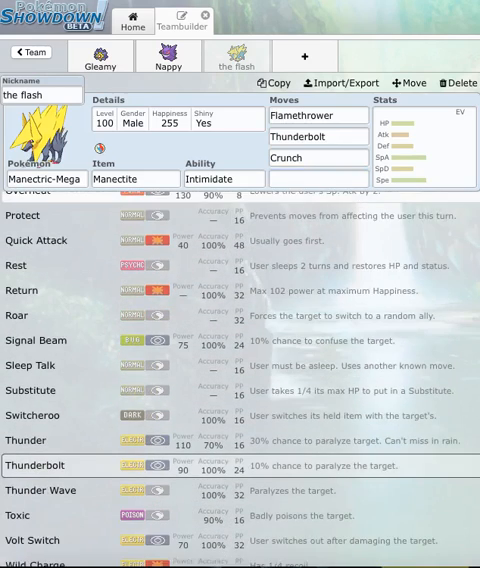
scroll("down", 3)
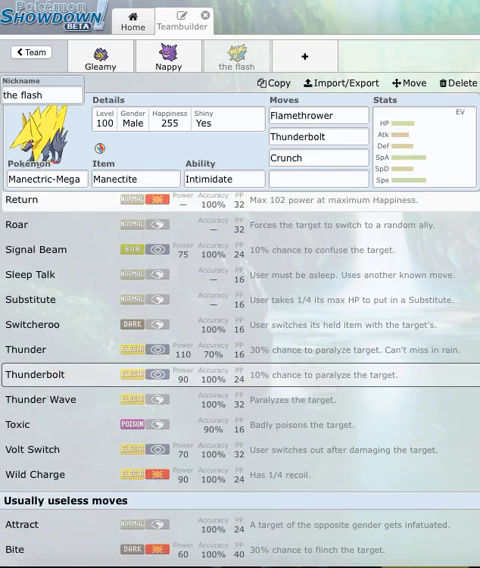
scroll("up", 3)
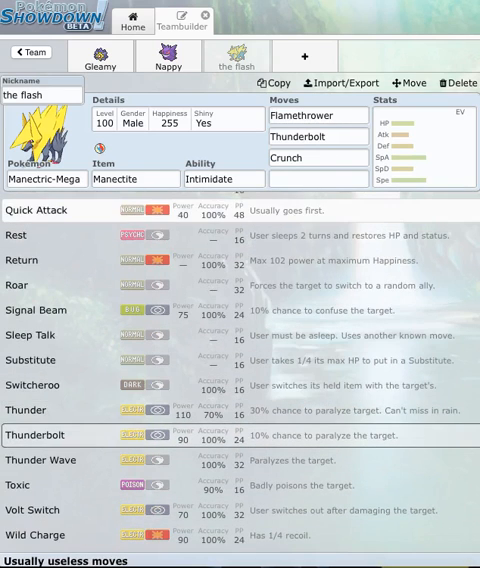
left_click(415, 128)
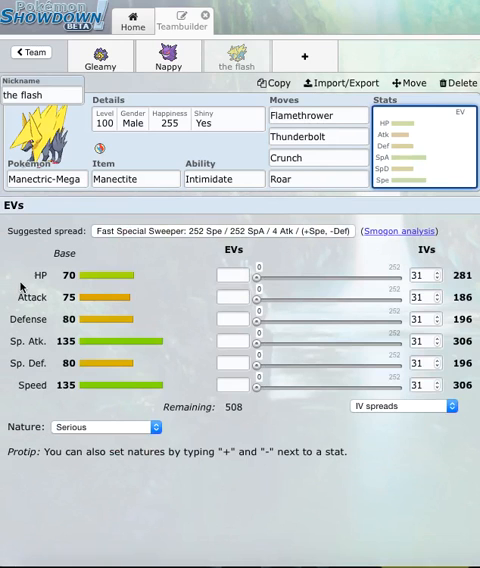
Step: Give the flash a Brave nature with 160 HP, 252 Attack, 96 Sp. Atk EVs
left_click(233, 388)
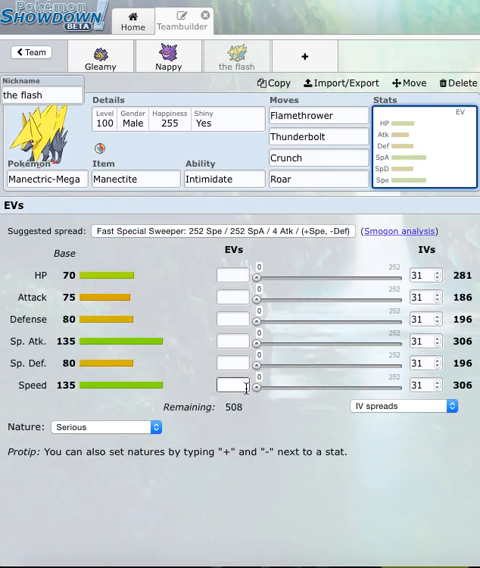
type("+")
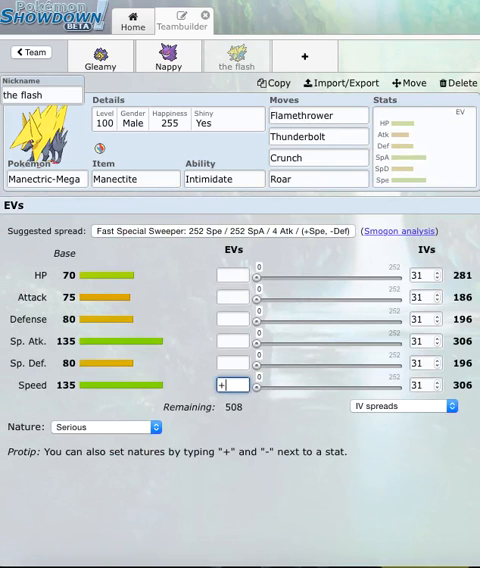
left_click(104, 426)
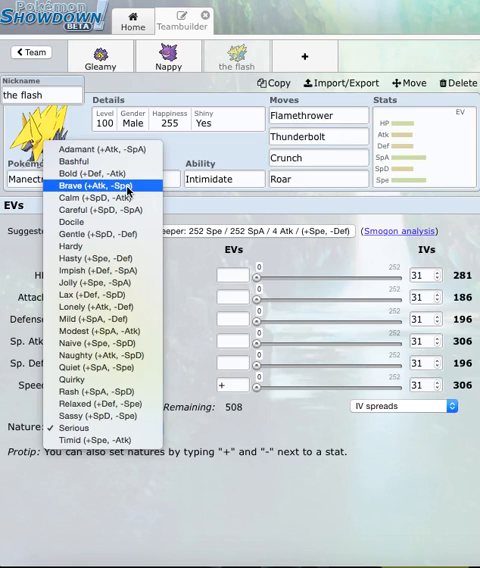
left_click(101, 185)
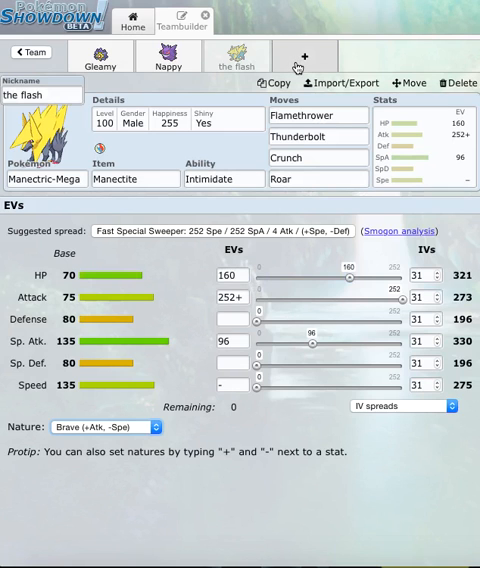
left_click(307, 57)
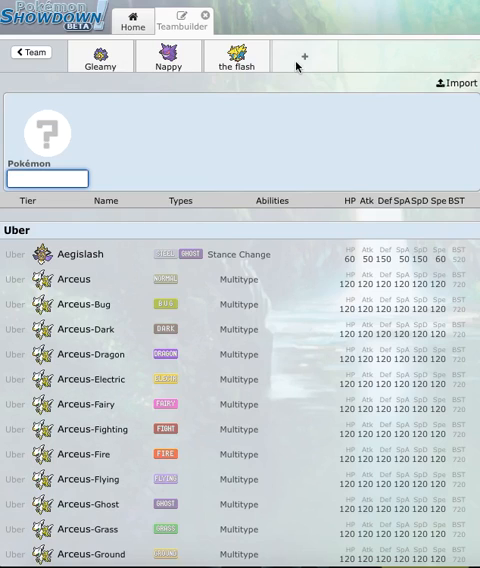
Step: Add Rhyperior to the fourth slot with Solid Rock as its ability
type("rh")
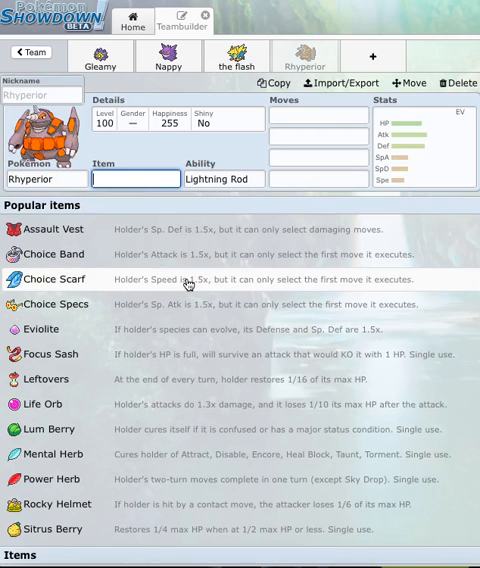
left_click(225, 178)
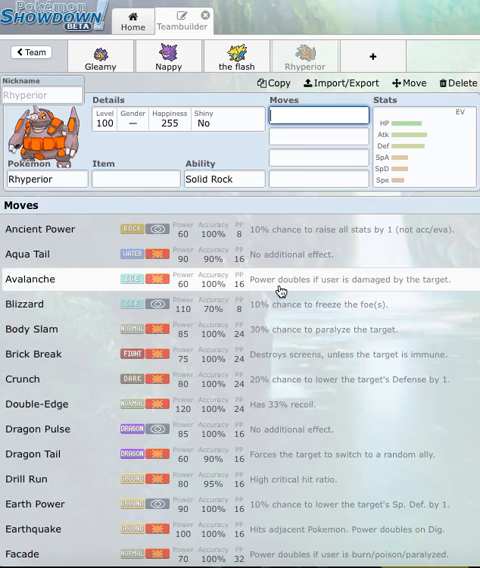
left_click(224, 178)
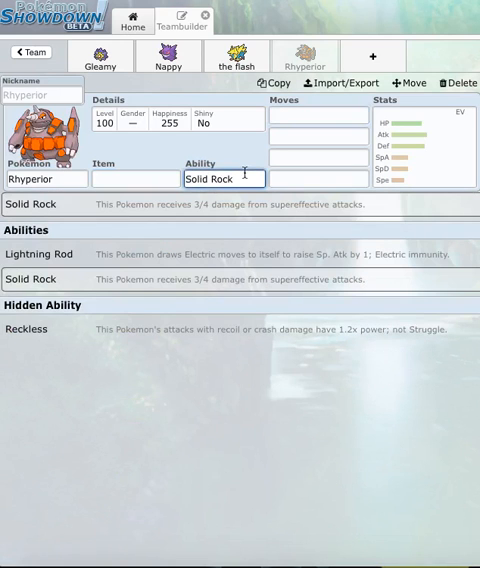
left_click(137, 179)
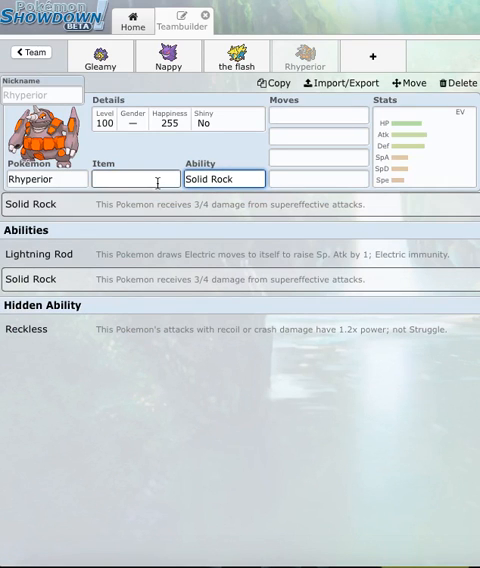
left_click(135, 179)
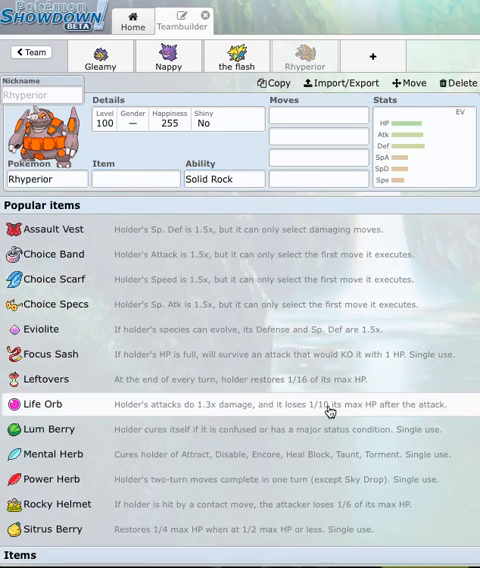
Step: Give Rhyperior a Life Orb, make it shiny, and nickname it 'Steven'
left_click(44, 404)
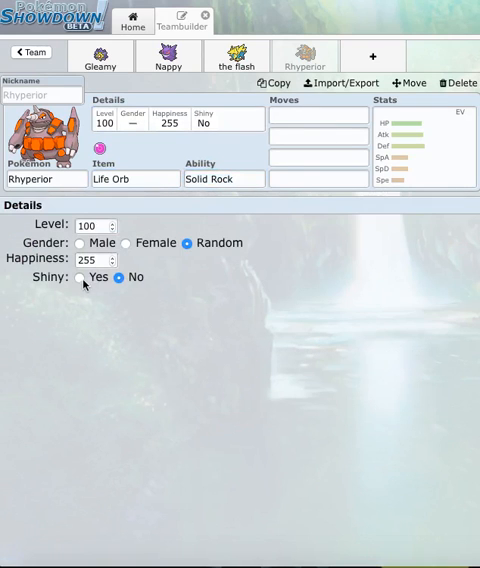
left_click(80, 277)
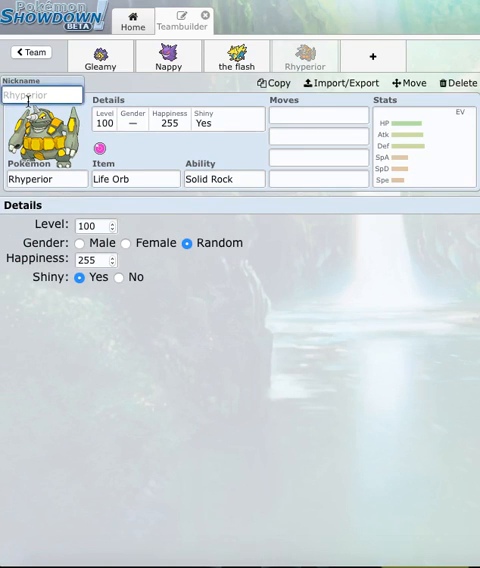
type("Ste")
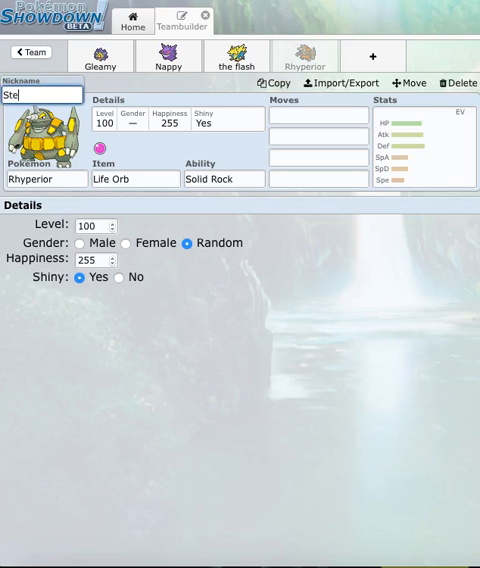
left_click(317, 114)
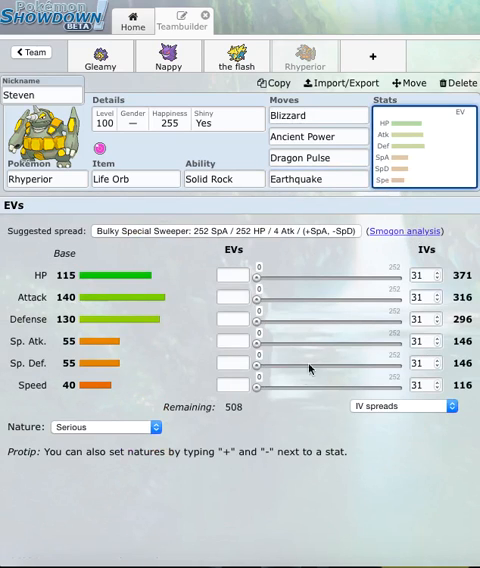
mouse_move(283, 390)
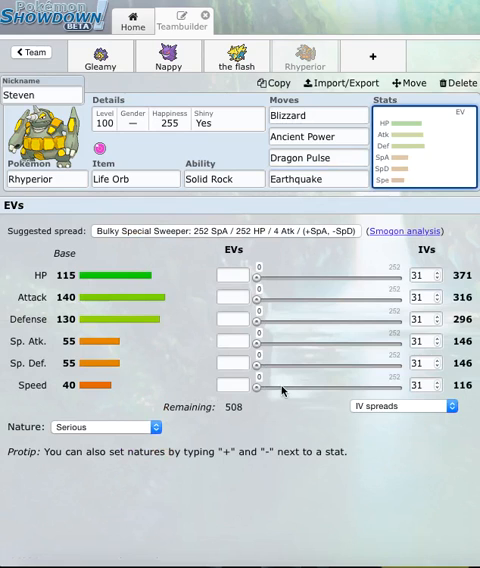
mouse_move(128, 427)
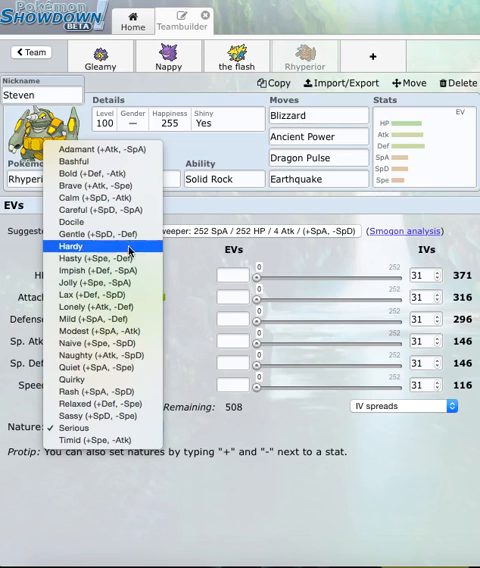
Step: Give Steven a Careful nature with 252 HP, 252+ Sp. Def and 4 Defense EVs
left_click(91, 210)
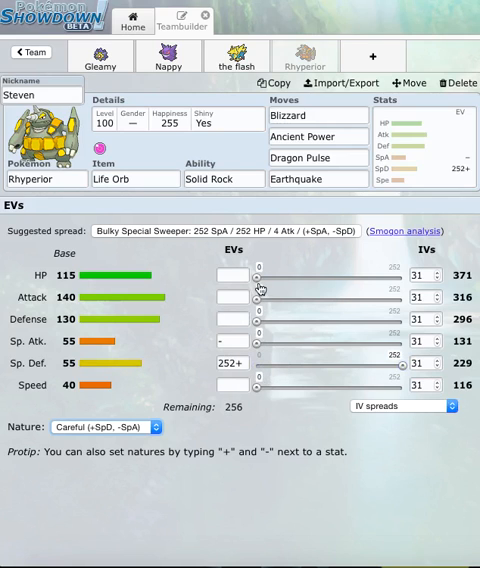
type("252")
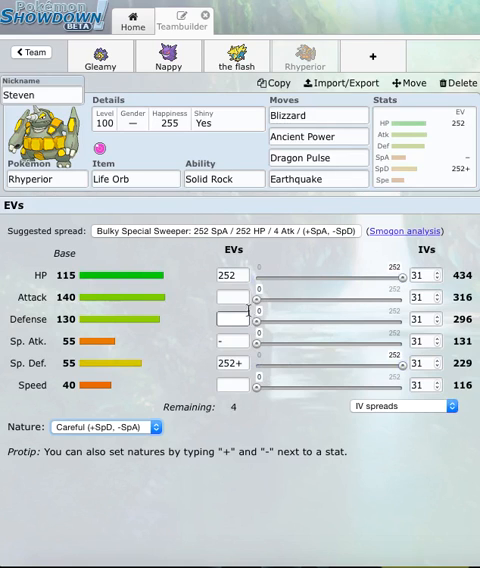
type("4")
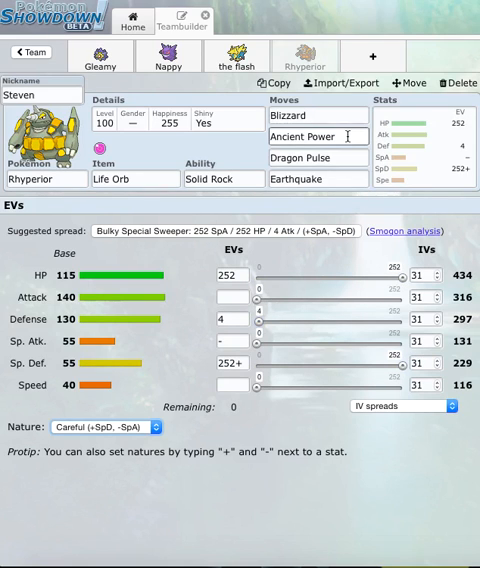
left_click(316, 180)
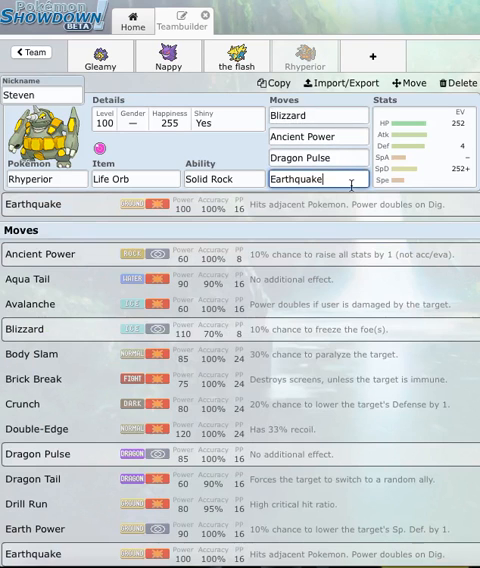
mouse_move(345, 278)
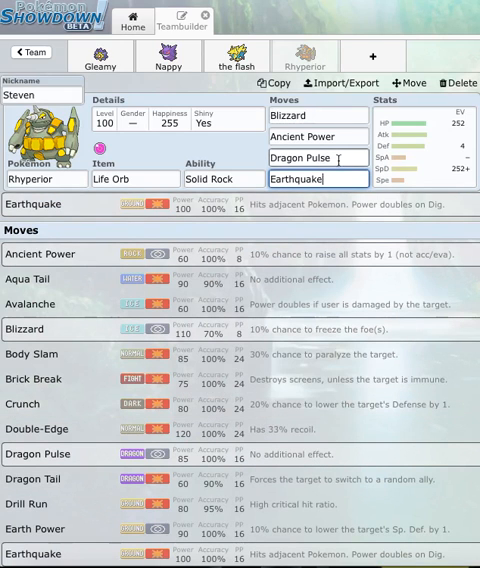
Step: Swap Steven's Blizzard for Hammer Arm and open a fifth, empty team slot
left_click(317, 116)
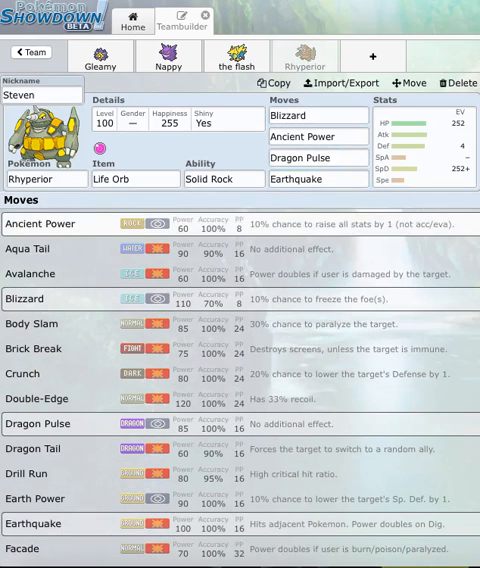
scroll("down", 3)
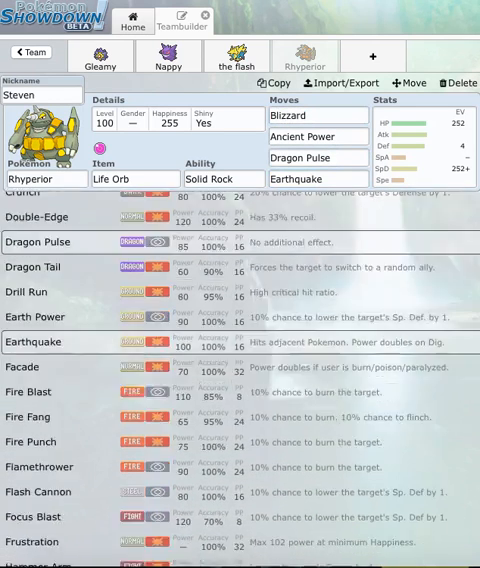
scroll("down", 3)
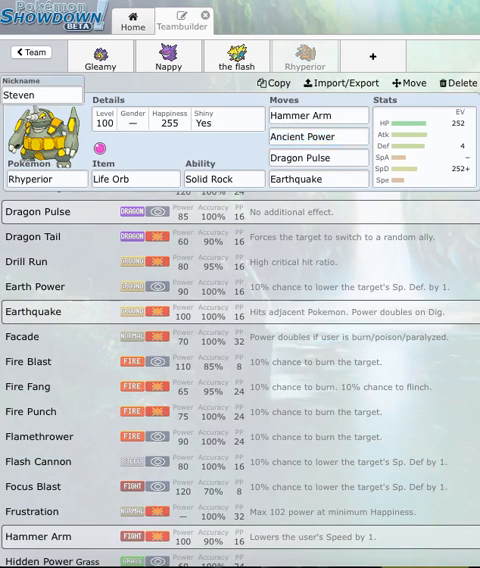
scroll("down", 3)
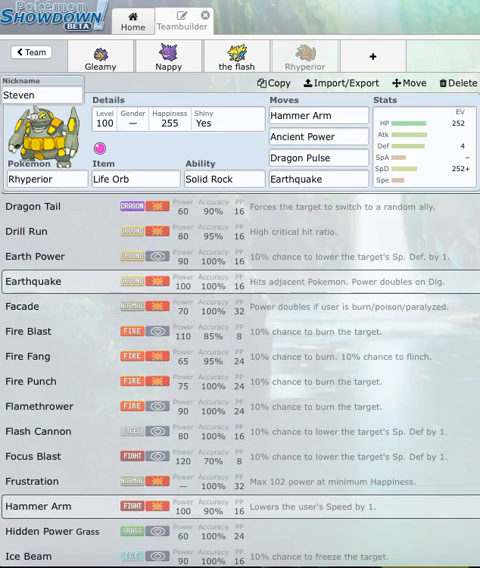
scroll("down", 3)
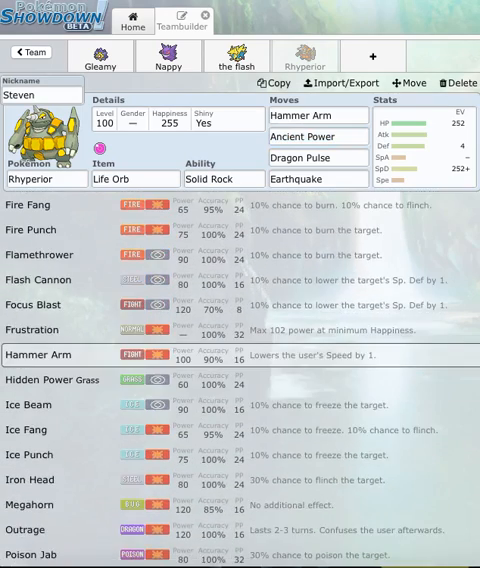
scroll("down", 3)
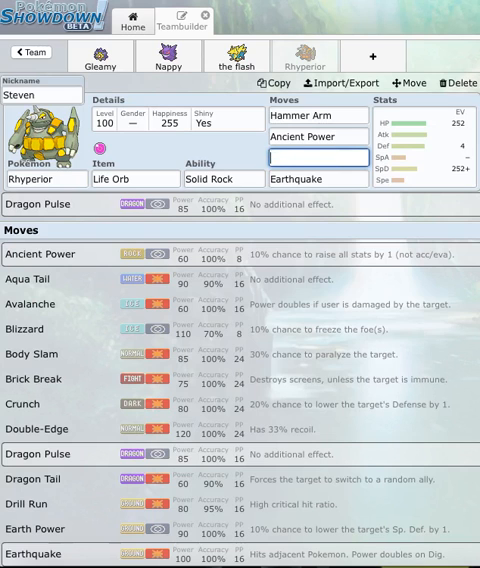
type("me")
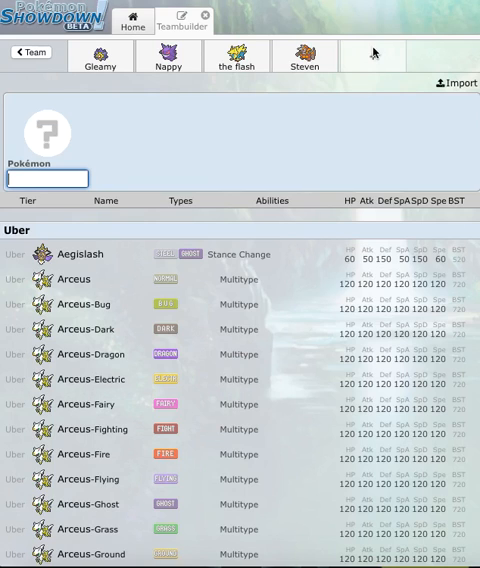
Step: Add Aromatisse as the fifth member, nicknamed nixon, male and shiny
type("aro")
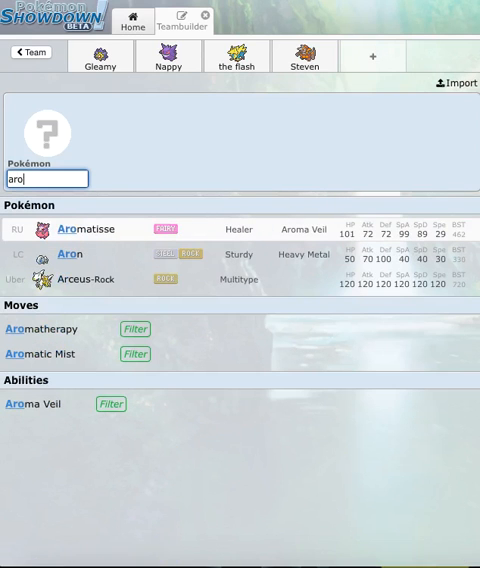
left_click(86, 228)
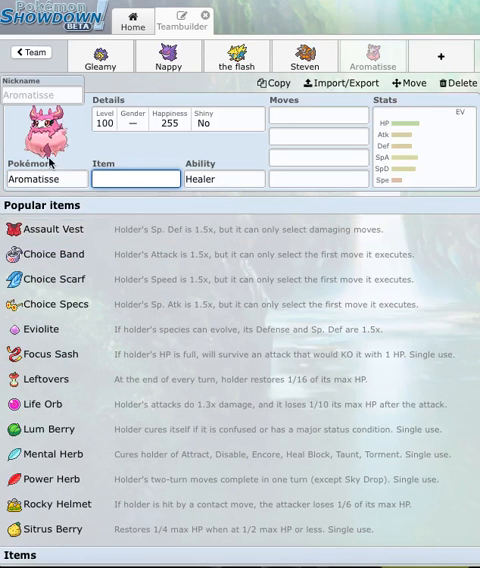
left_click(40, 94)
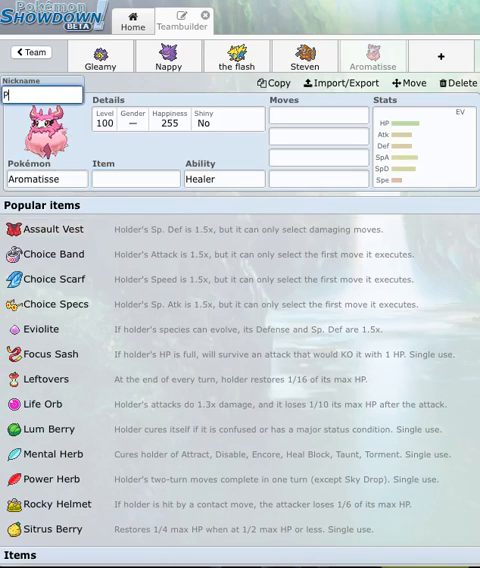
type("Prancer")
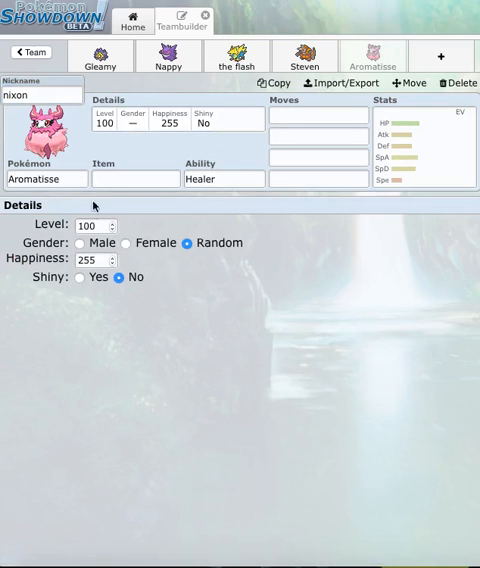
left_click(79, 242)
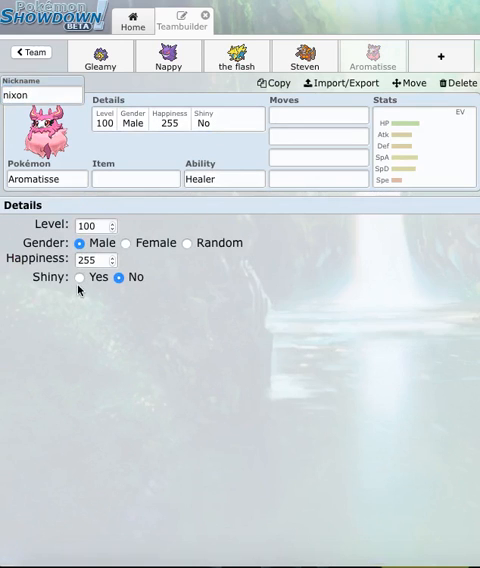
left_click(315, 116)
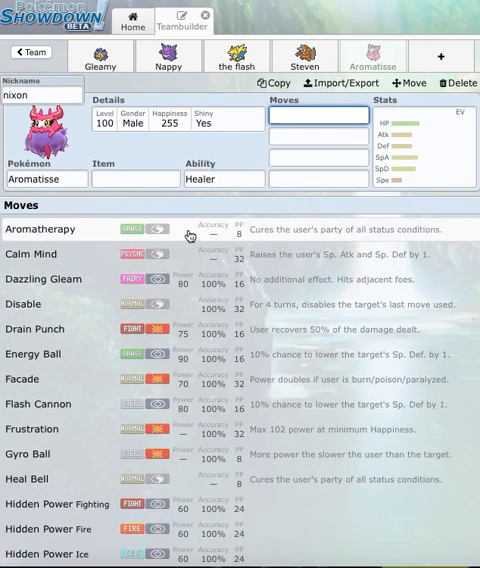
Step: Choose Aroma Veil from nixon's Hidden Ability options
left_click(225, 179)
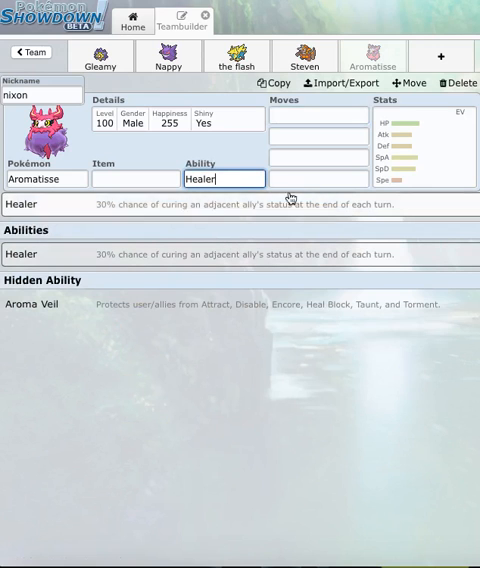
mouse_move(340, 304)
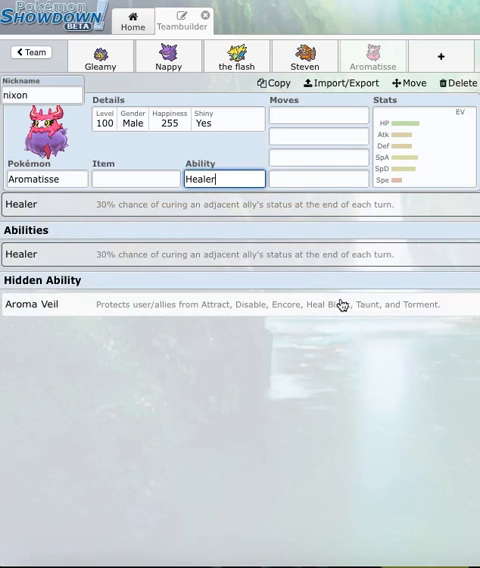
left_click(30, 304)
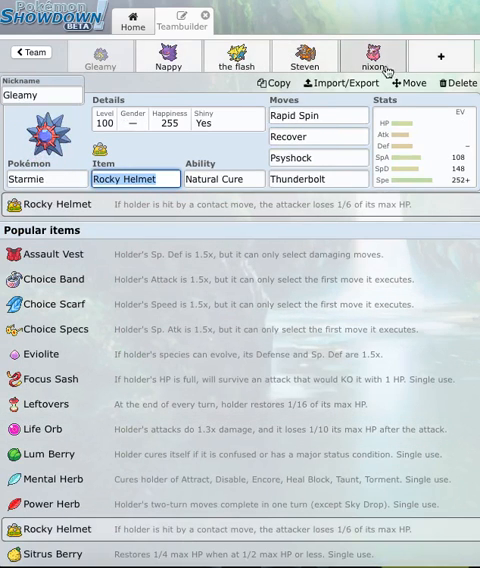
Step: Give nixon a Rocky Helmet and add Disable as its second move
left_click(371, 56)
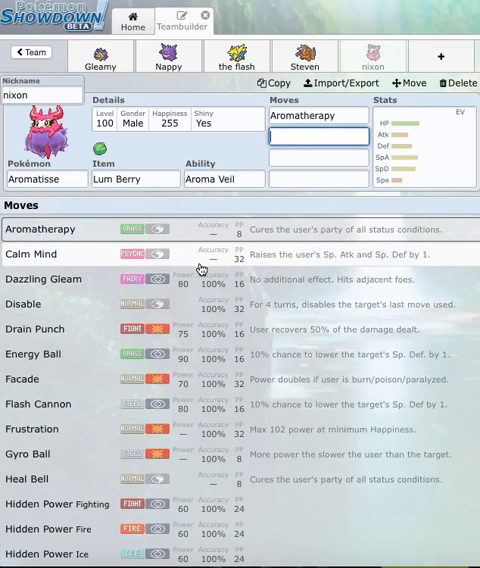
left_click(135, 179)
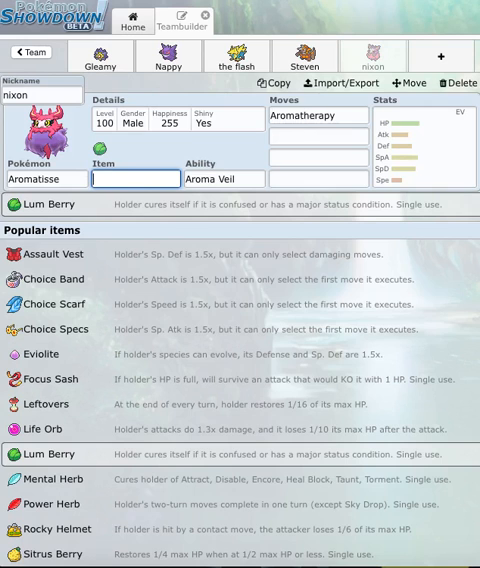
left_click(48, 530)
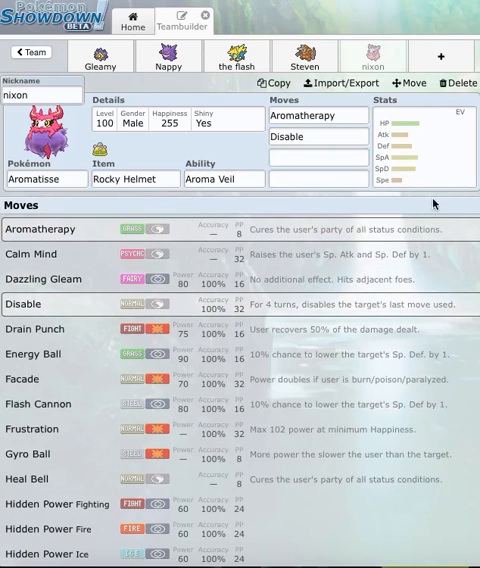
Step: Add Reflect and Light Screen to nixon's moves and swap Disable for Dazzling Gleam
left_click(318, 158)
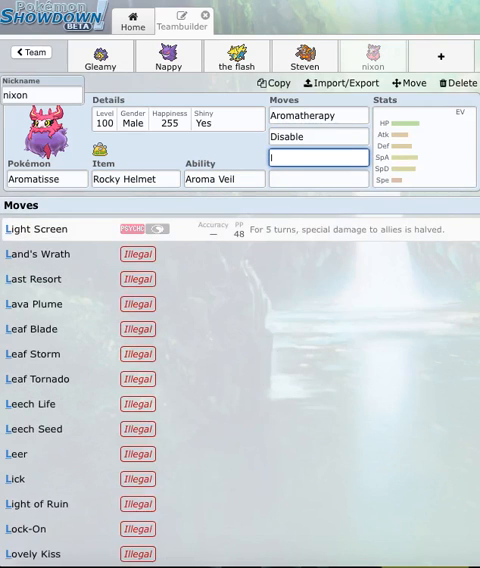
type("re")
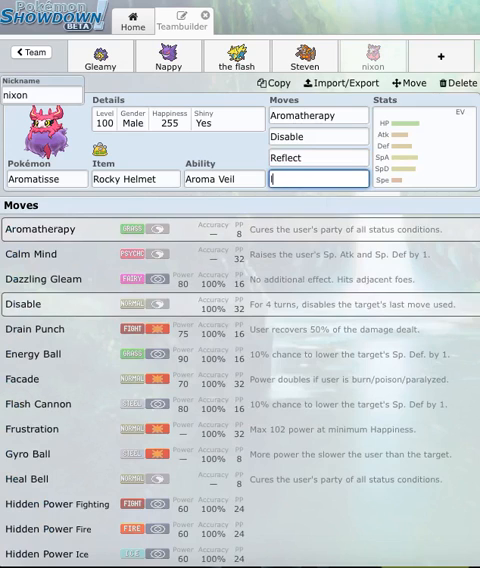
type("li")
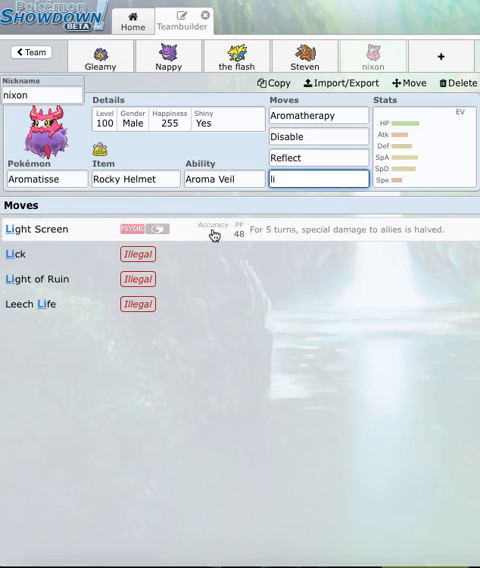
left_click(38, 229)
type("D")
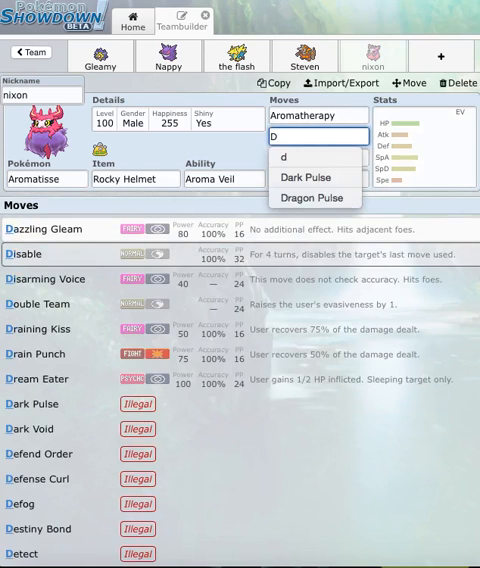
left_click(317, 157)
type("Light Screen")
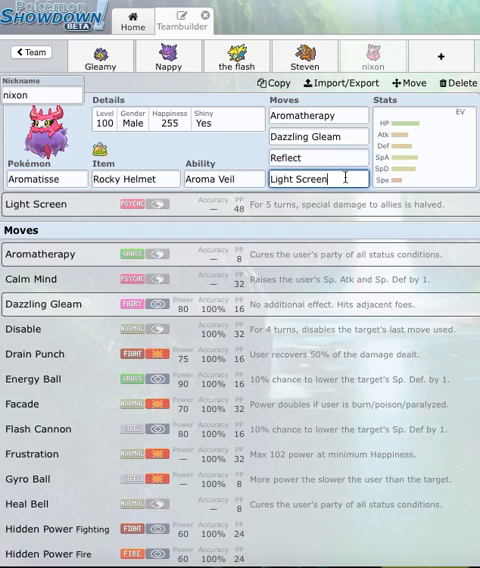
key("Backspace")
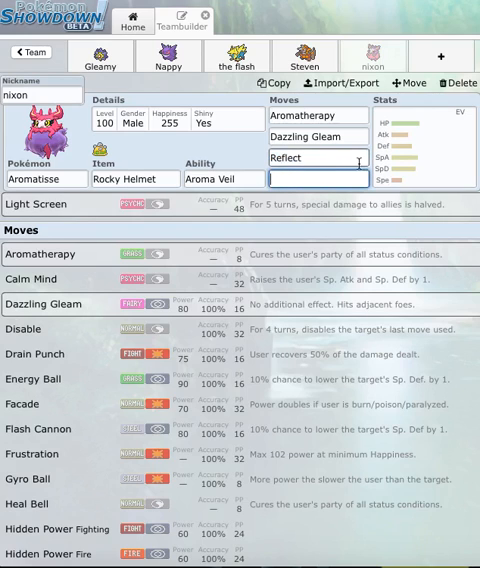
type("li")
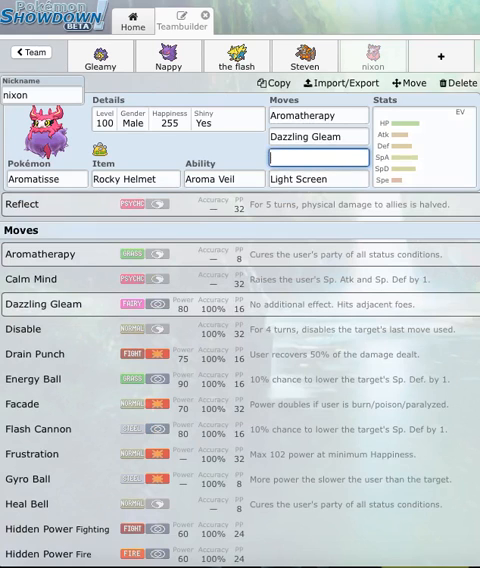
Step: Finish typing nixon's third move and open a sixth, empty team slot
type("d")
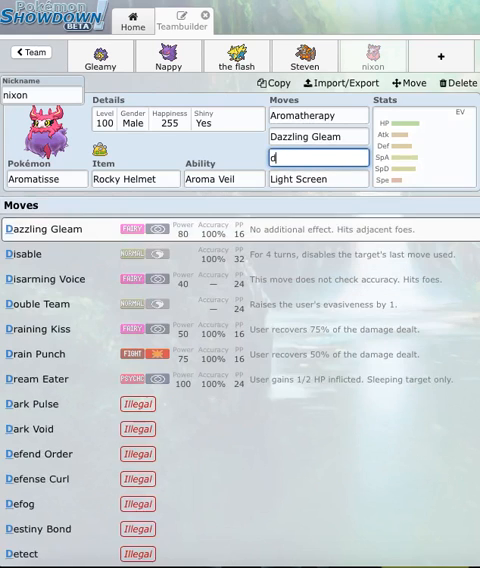
type("i")
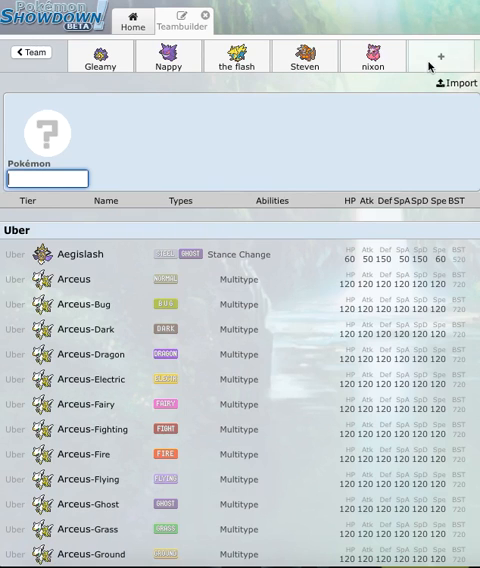
Step: Add Volbeat with Prankster, knowing Bug Buzz, Giga Drain and Acrobatics
type("vol")
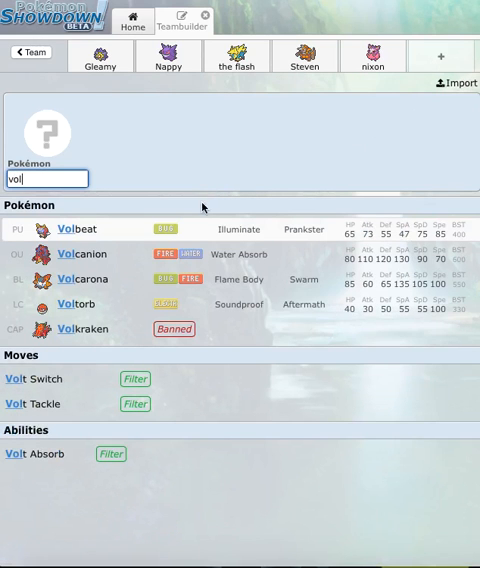
left_click(80, 228)
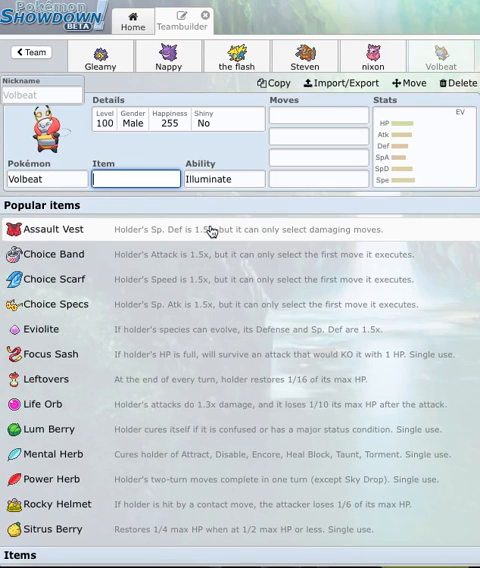
left_click(224, 179)
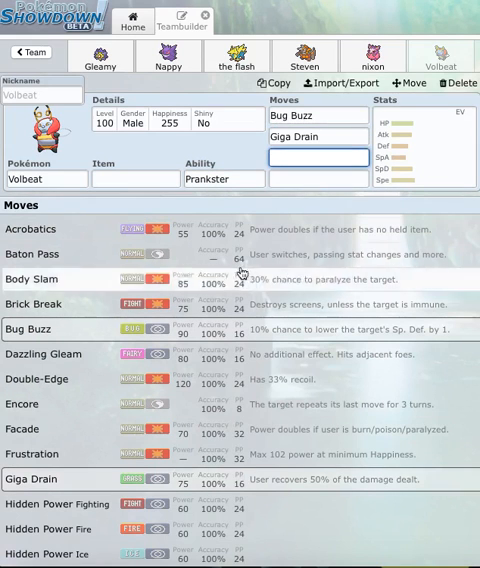
left_click(44, 228)
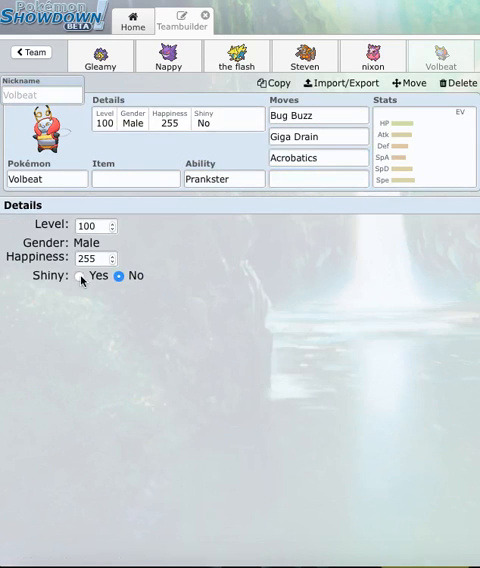
Step: Make Volbeat shiny and nickname it 'inner focus'
left_click(79, 276)
type("iner")
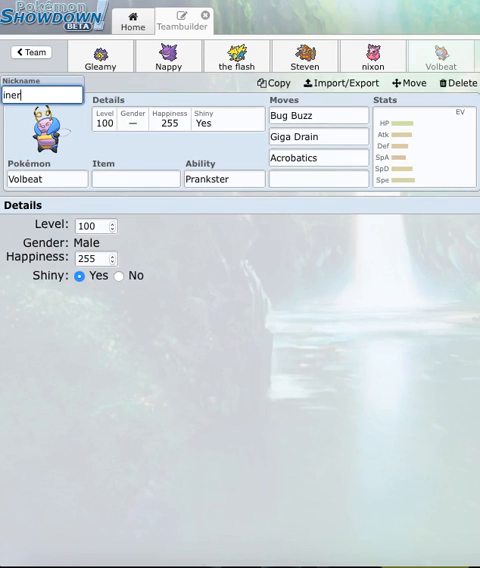
key("Backspace")
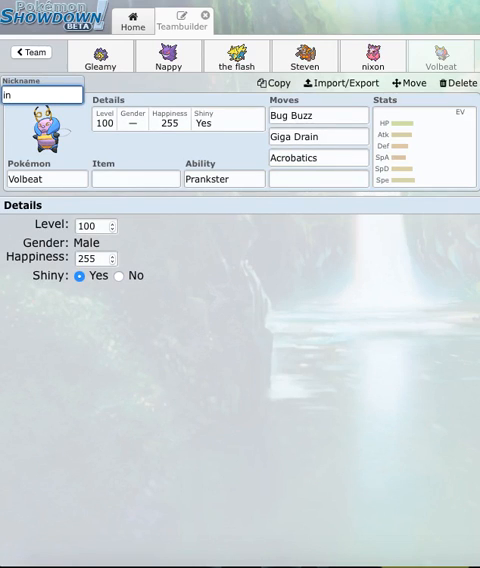
type("nner fo")
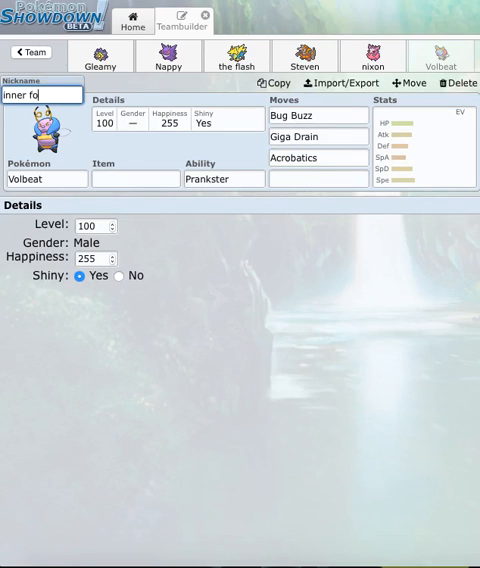
type("cus")
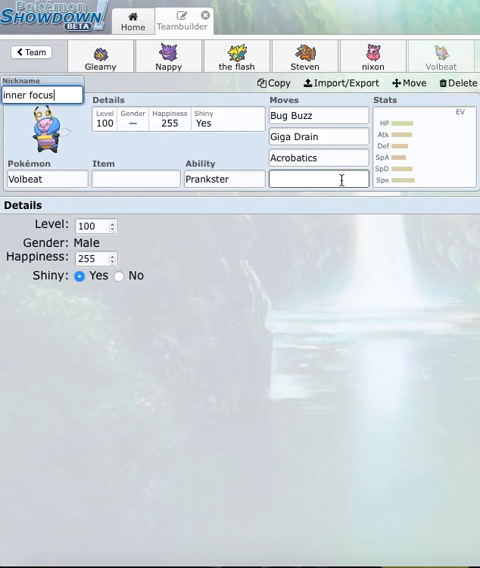
Step: Give Volbeat Ice Punch and an Assault Vest, then return to the team overview
left_click(316, 179)
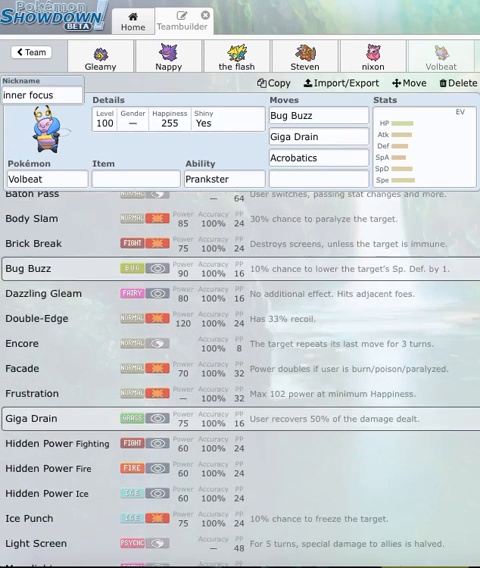
scroll("down", 3)
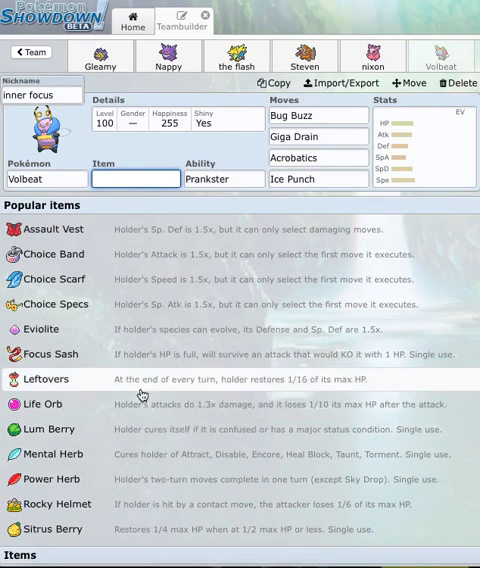
left_click(46, 229)
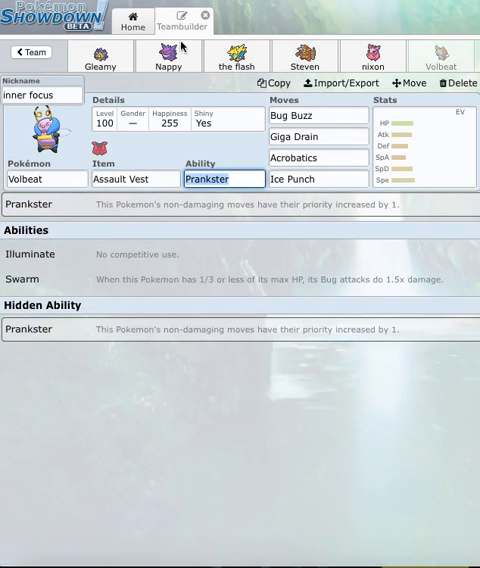
left_click(22, 53)
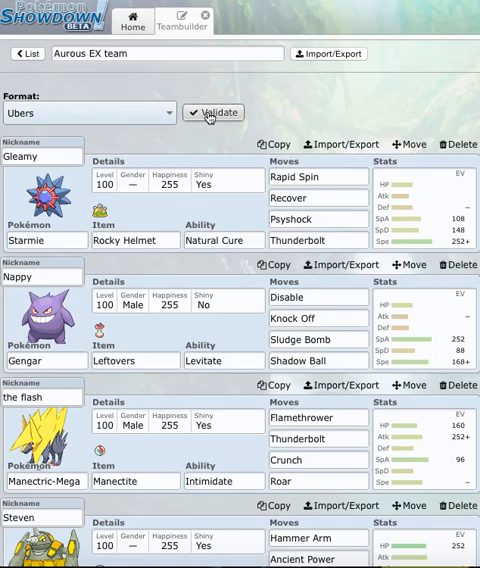
Step: Rename the team 'Aurous EX team 1' and show the home screen's battle formats
left_click(170, 54)
type(" 1")
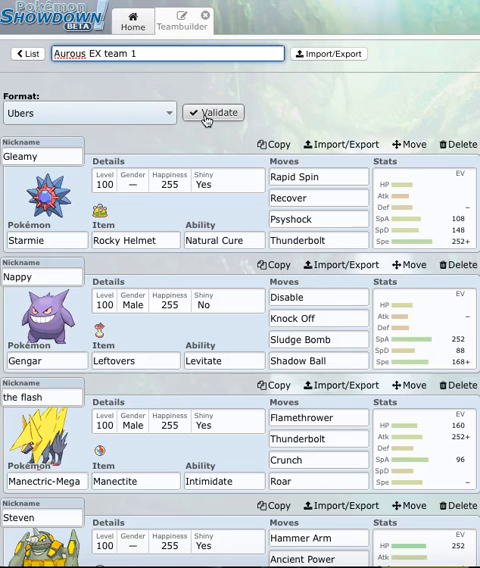
left_click(213, 112)
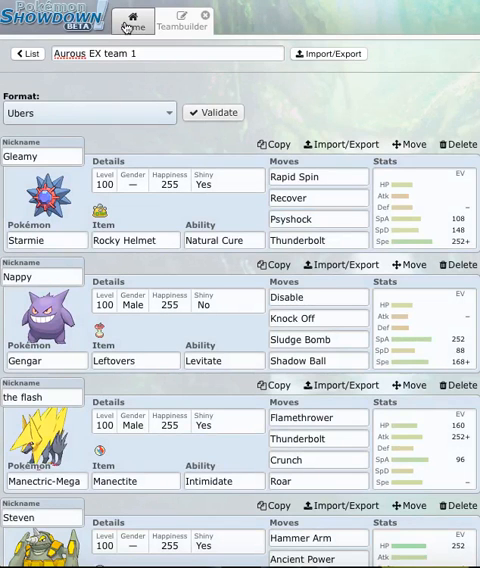
left_click(130, 18)
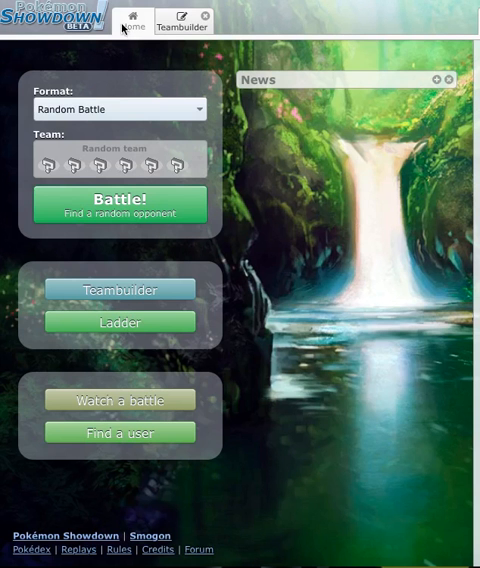
left_click(120, 109)
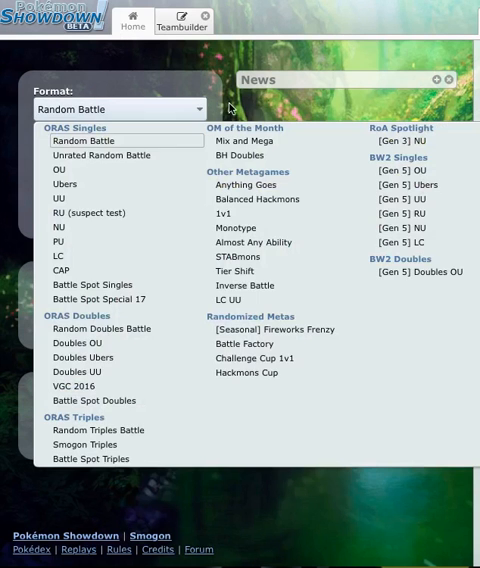